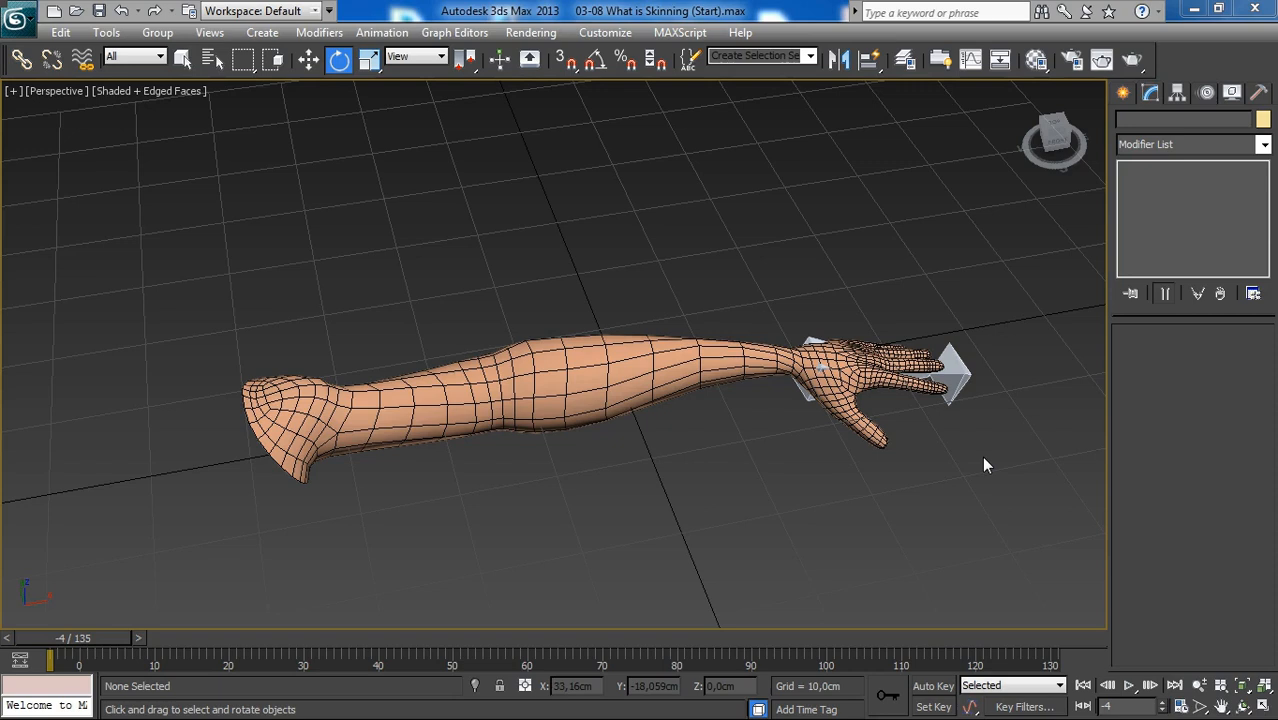
pyautogui.moveTo(844, 496)
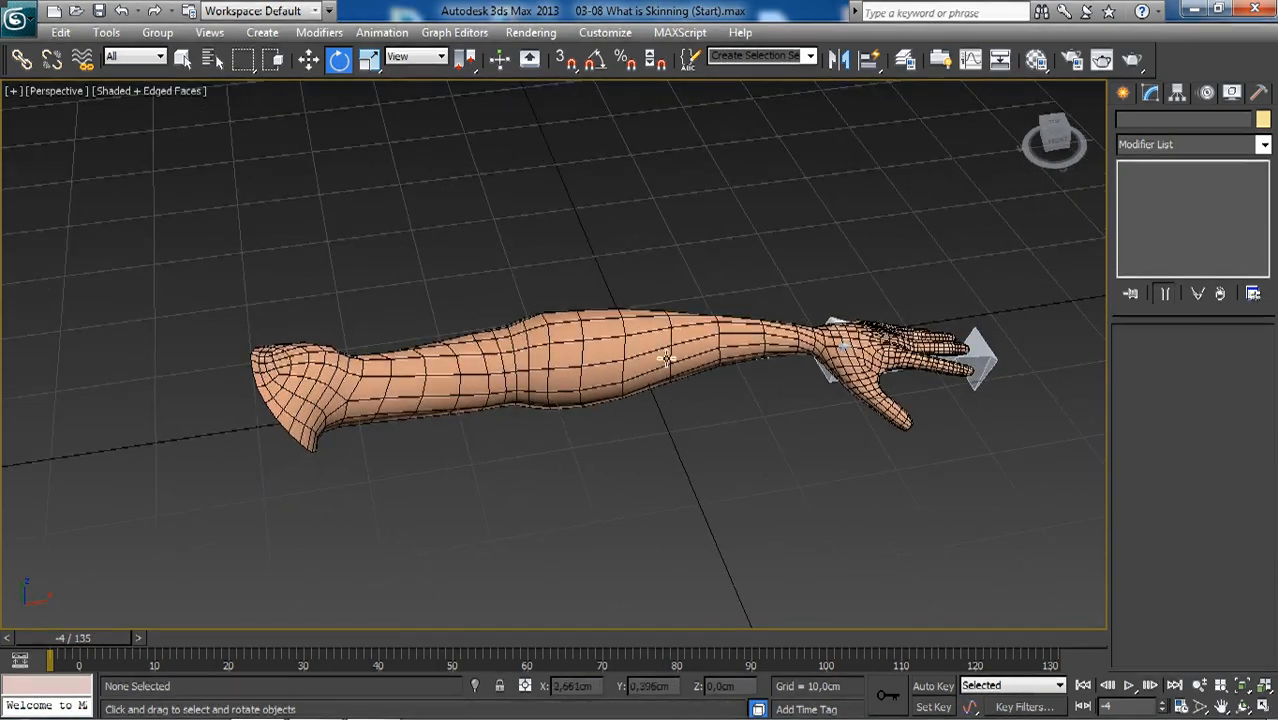
# Step: Select the arm mesh in the Perspective viewport
pyautogui.click(675, 360)
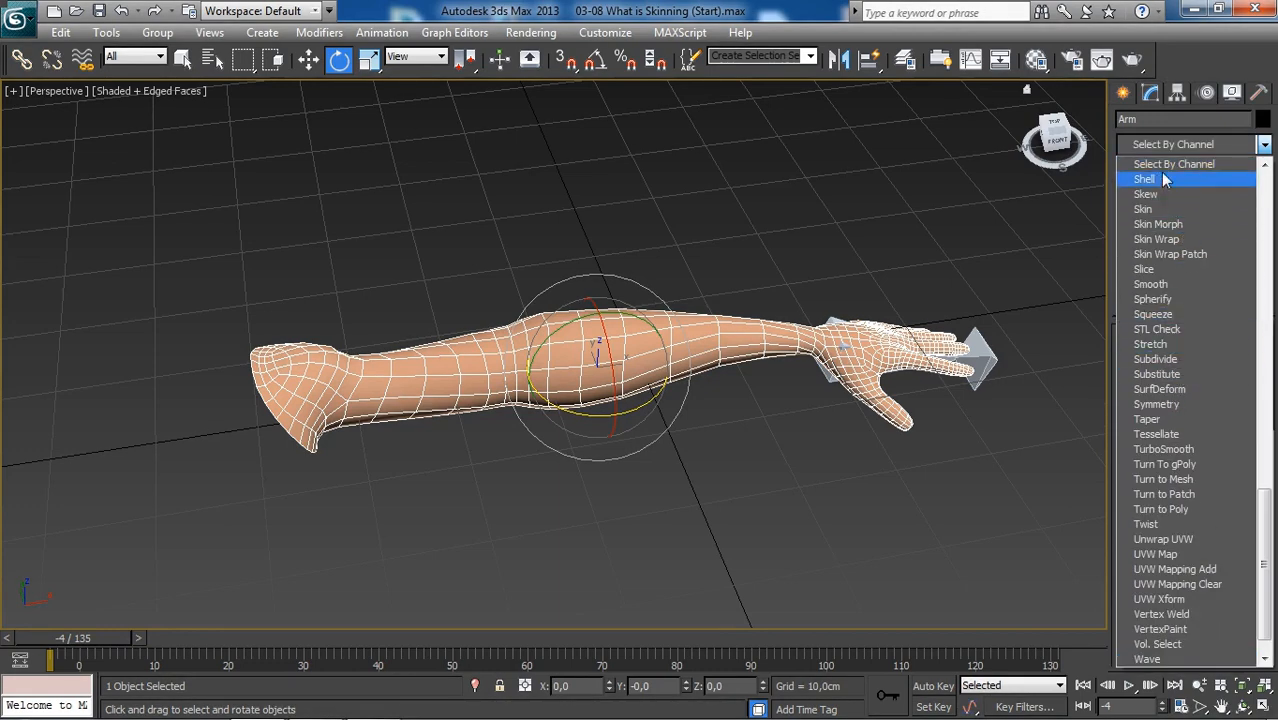
pyautogui.moveTo(1156, 223)
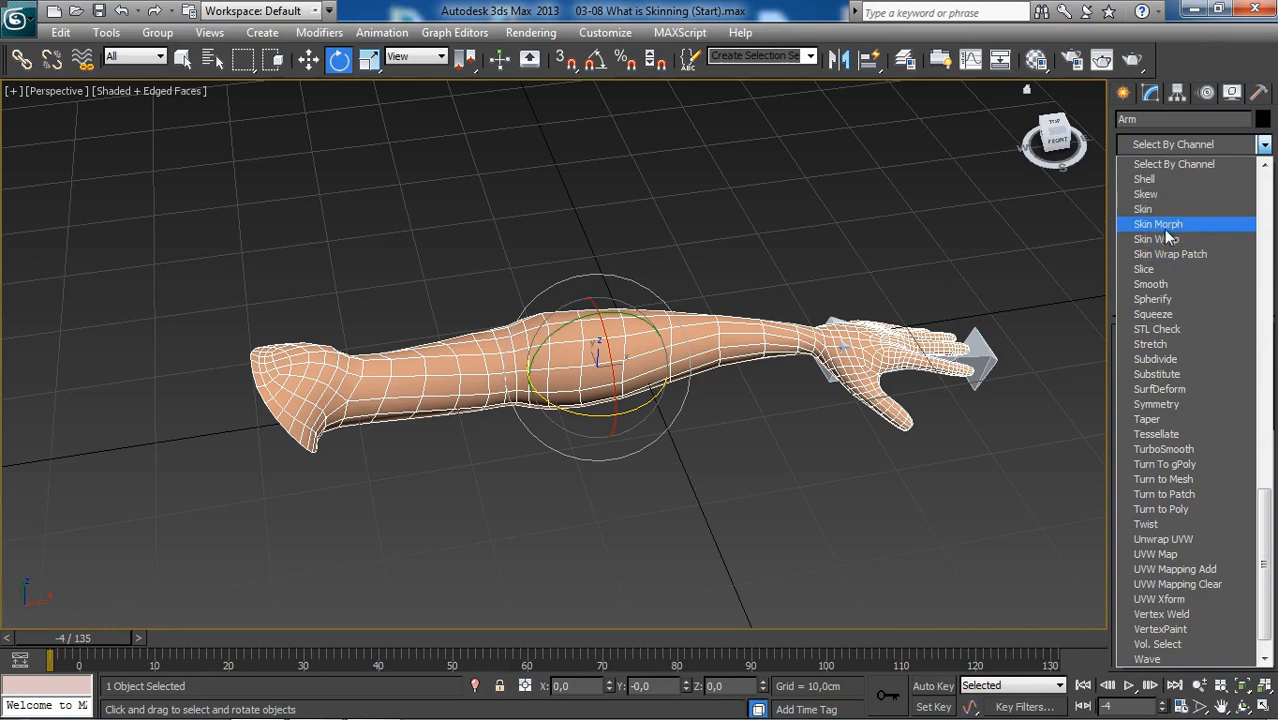
pyautogui.moveTo(1142, 209)
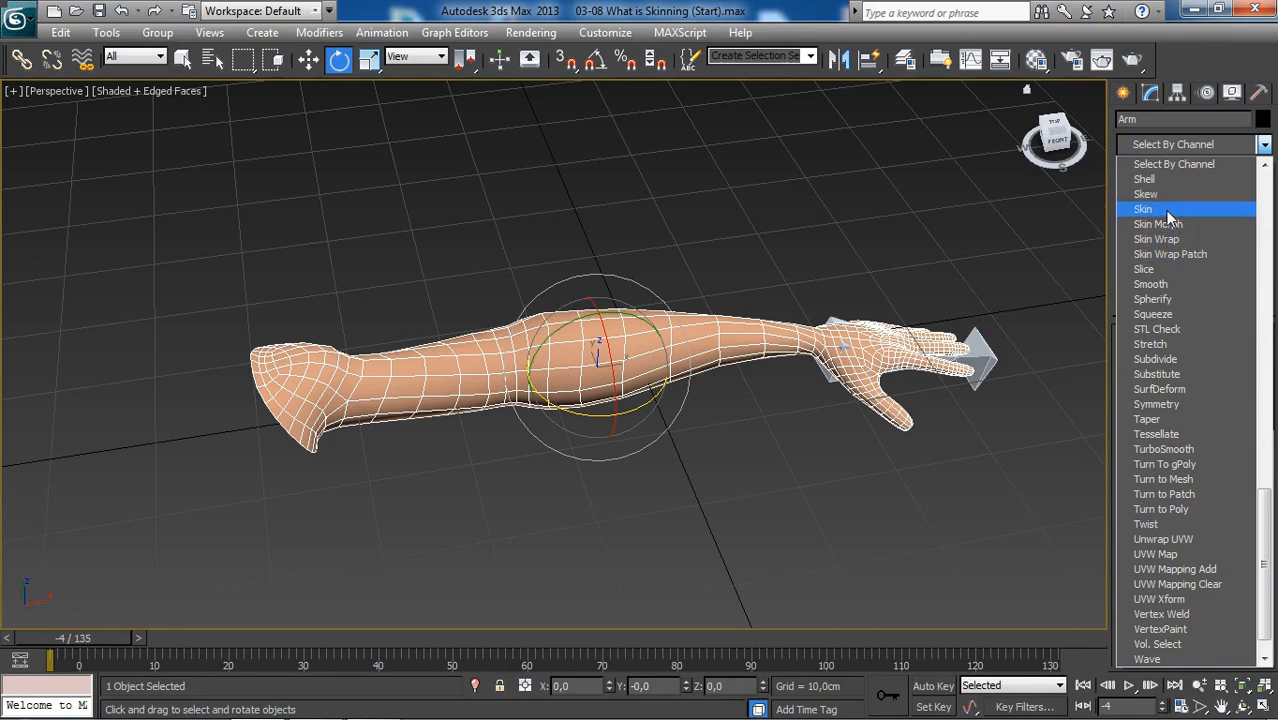
# Step: Apply a Skin modifier from the Modifier List to the arm mesh
pyautogui.click(1142, 208)
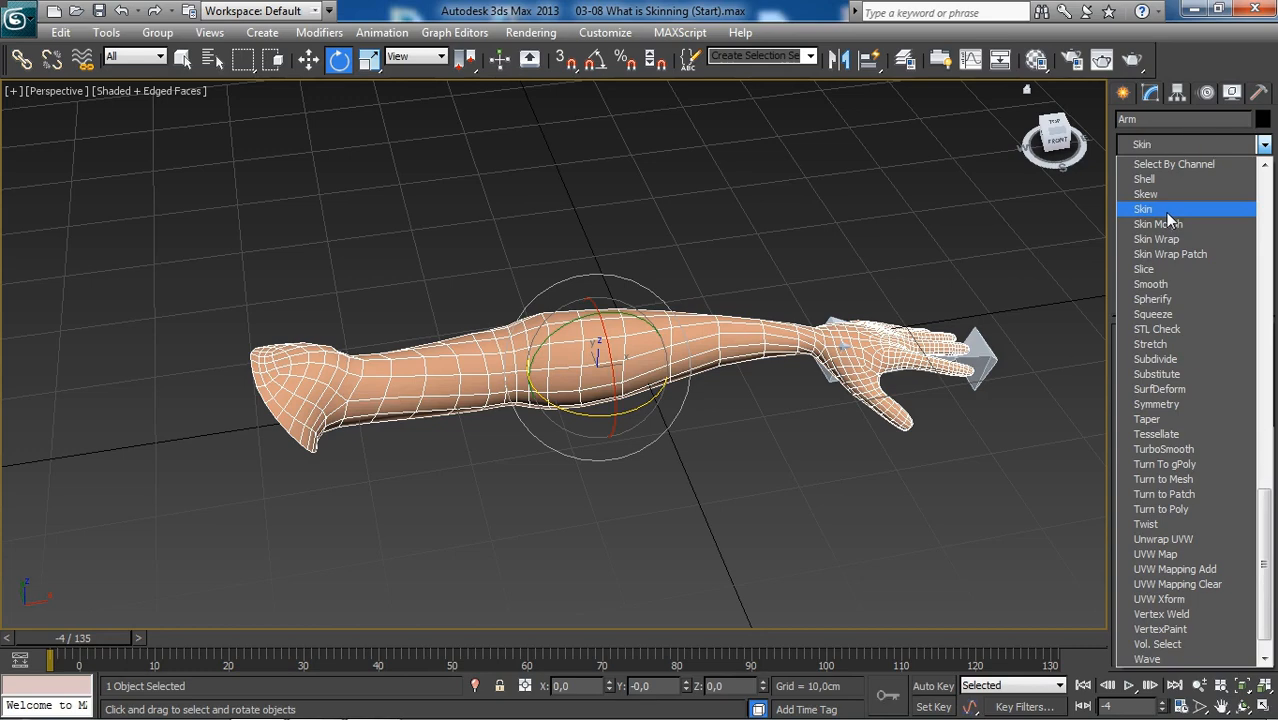
pyautogui.click(1143, 208)
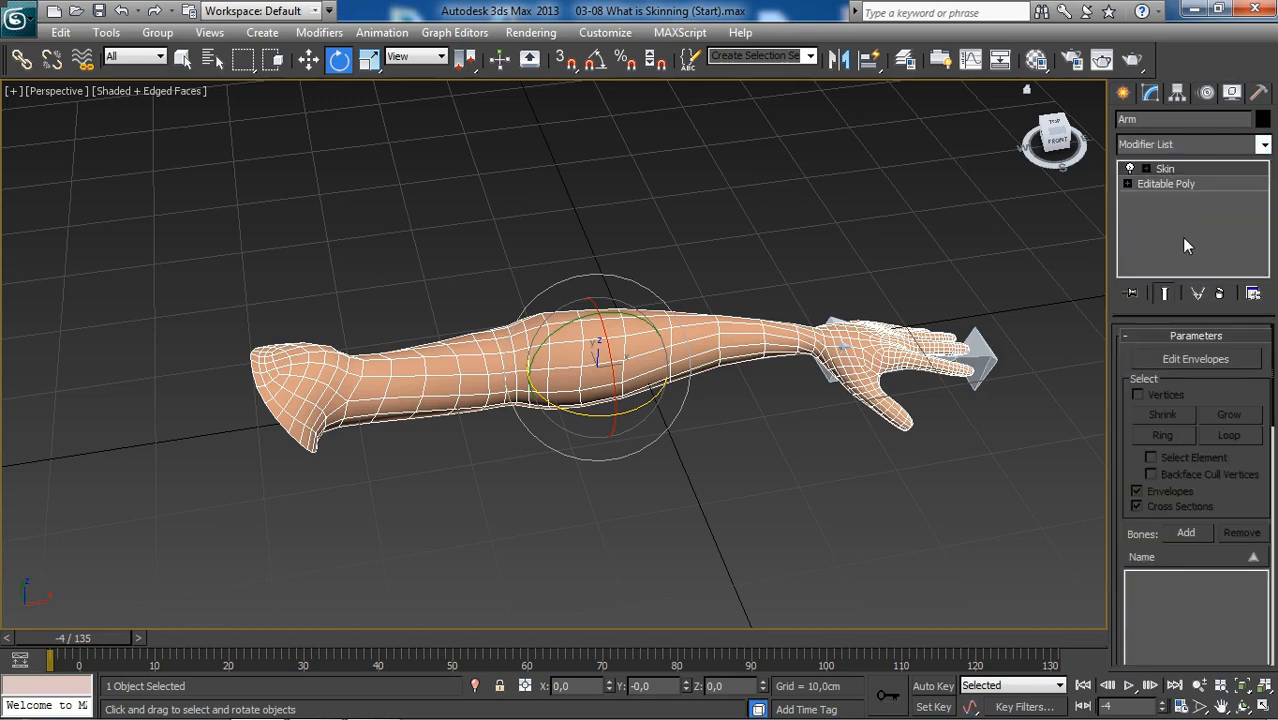
pyautogui.moveTo(1195, 359)
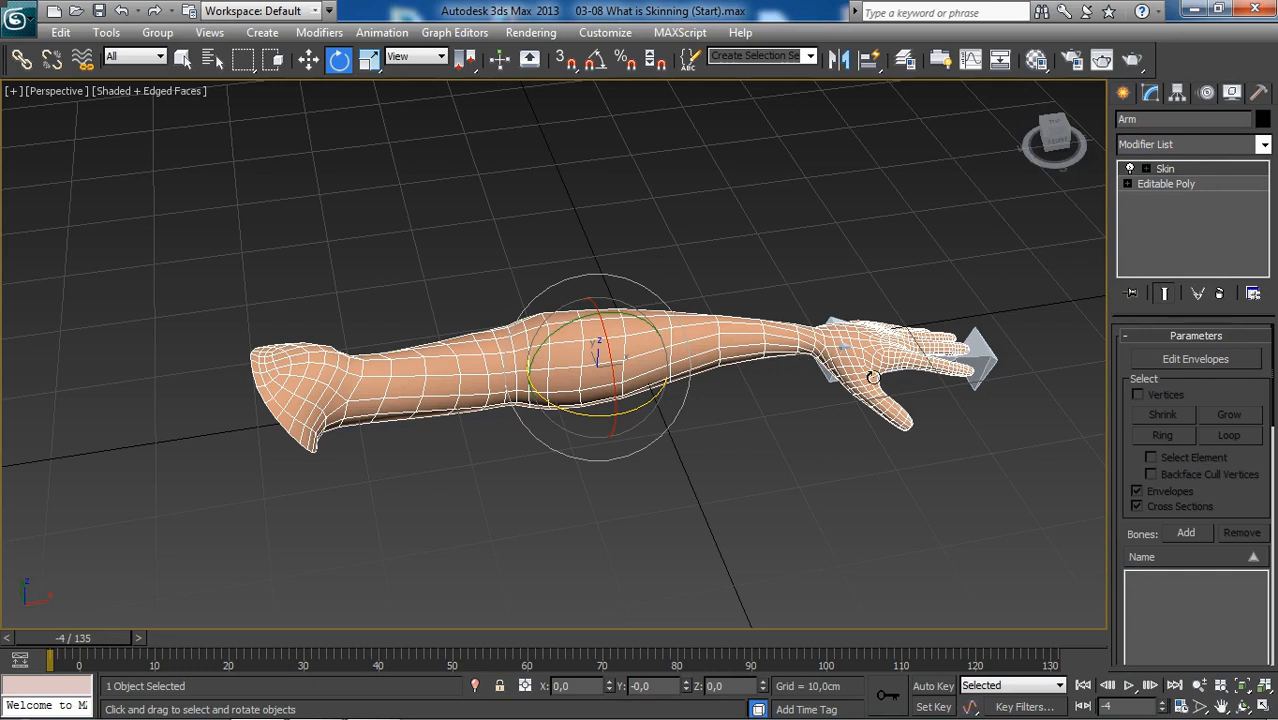
pyautogui.moveTo(1062, 452)
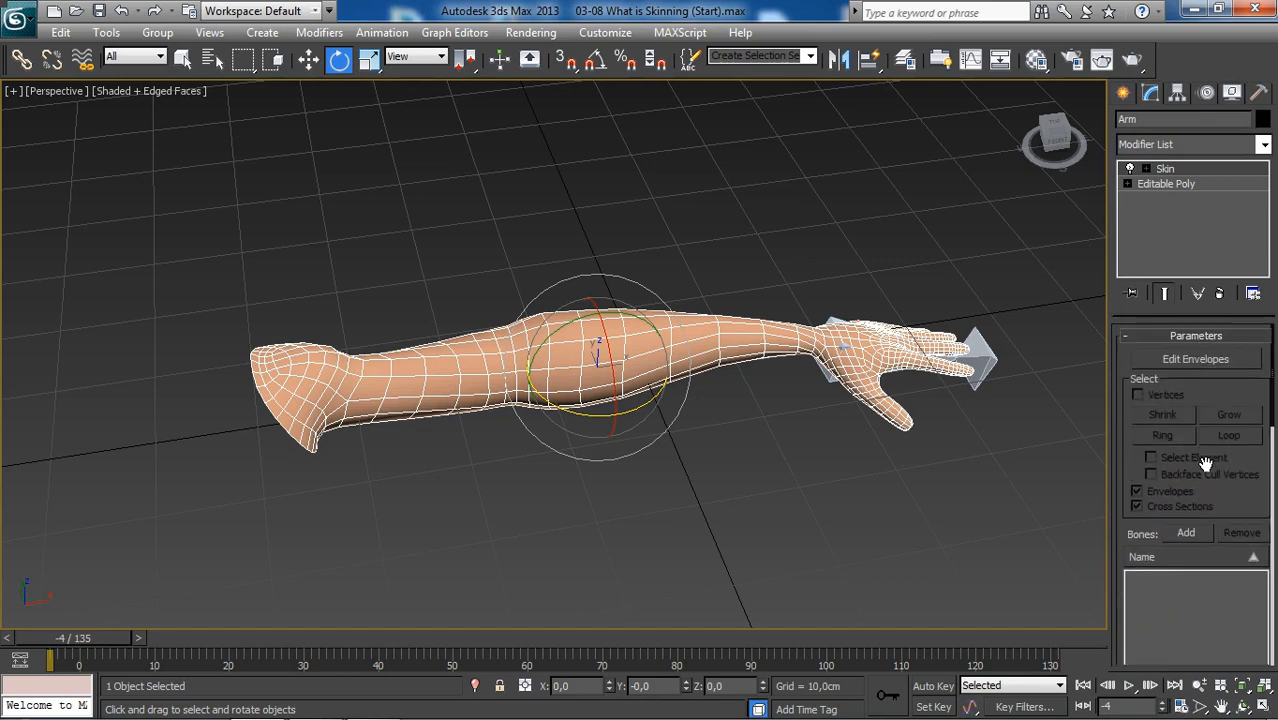
# Step: Open the Select Bones dialog from the Skin modifier's Bones Add button
pyautogui.scroll(-3)
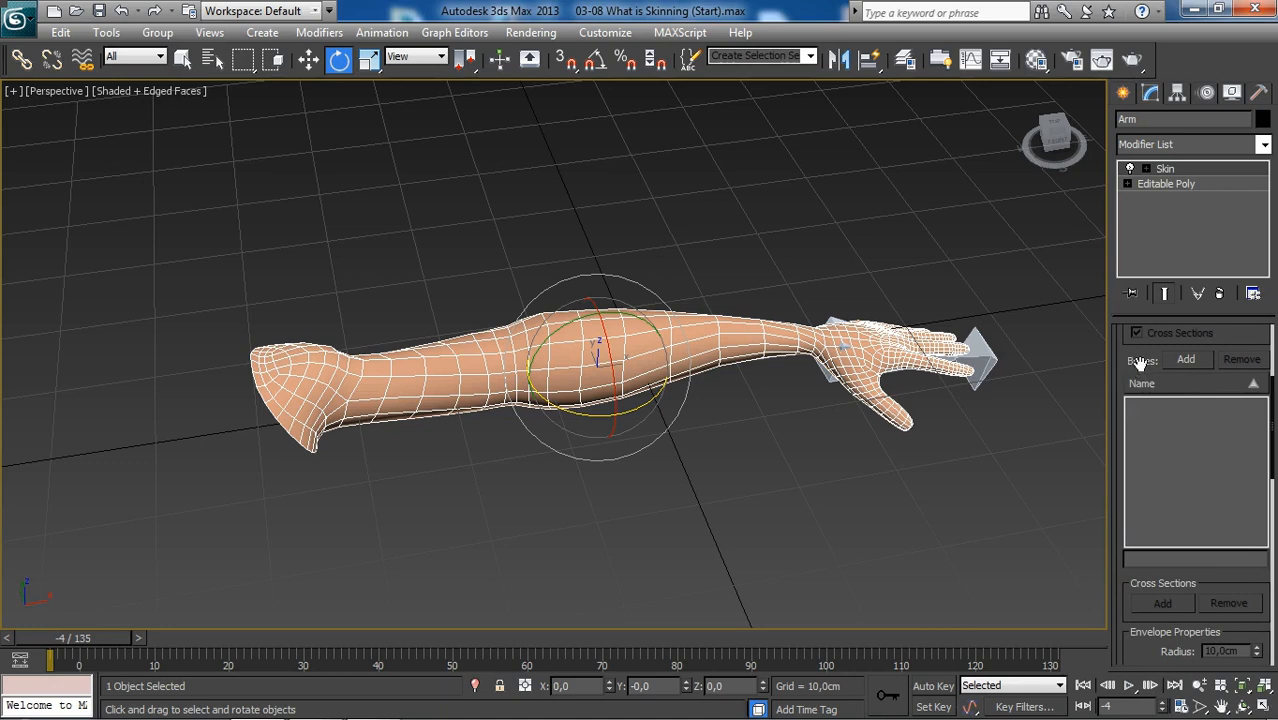
pyautogui.moveTo(1168, 383)
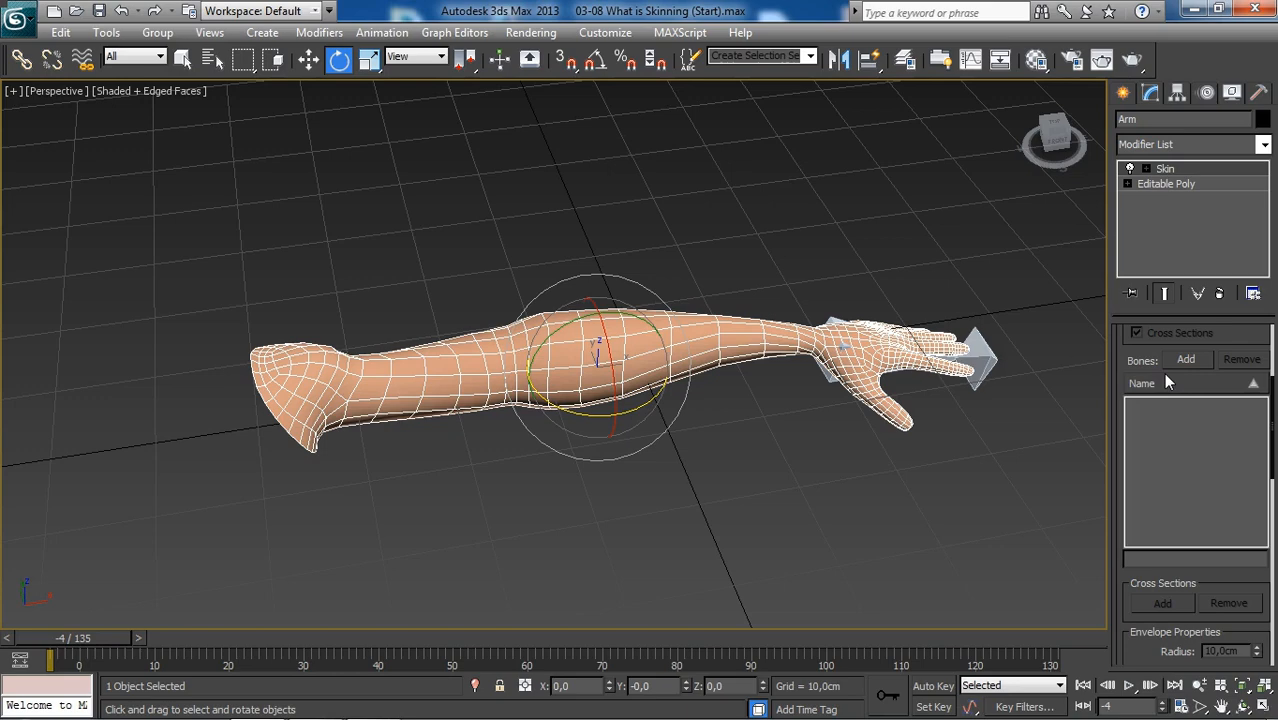
pyautogui.click(1186, 359)
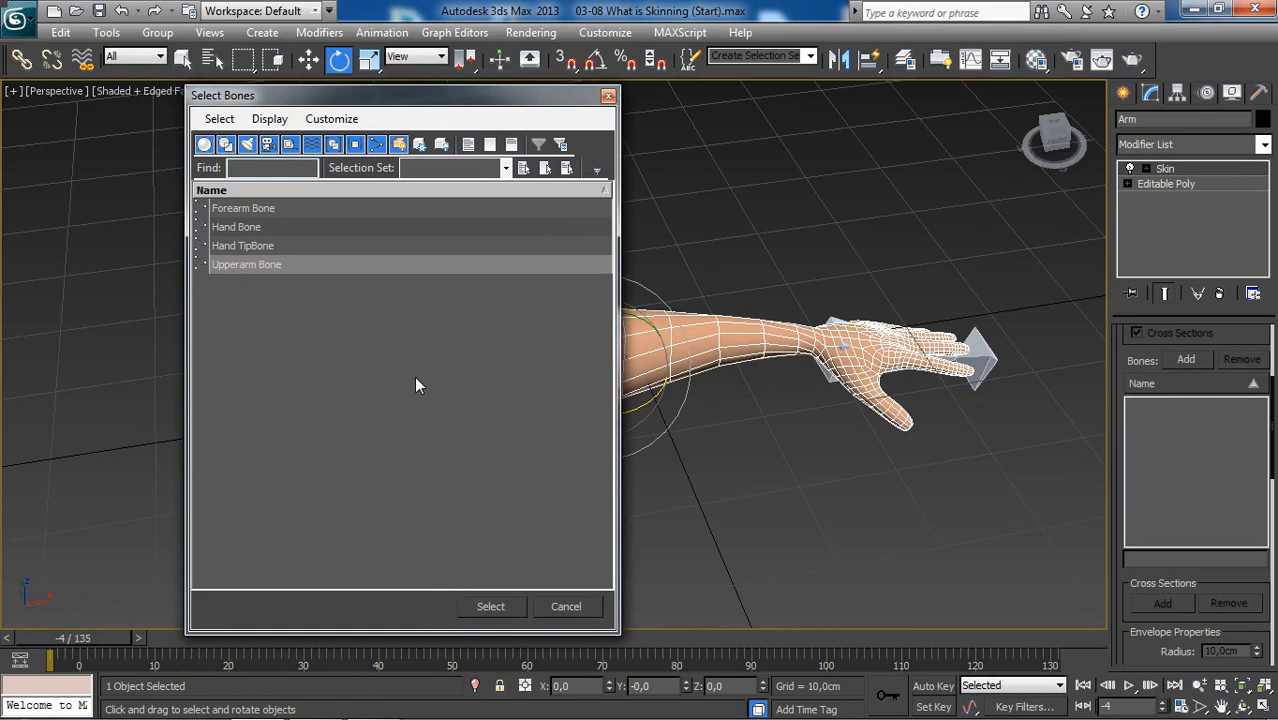
pyautogui.moveTo(290, 208)
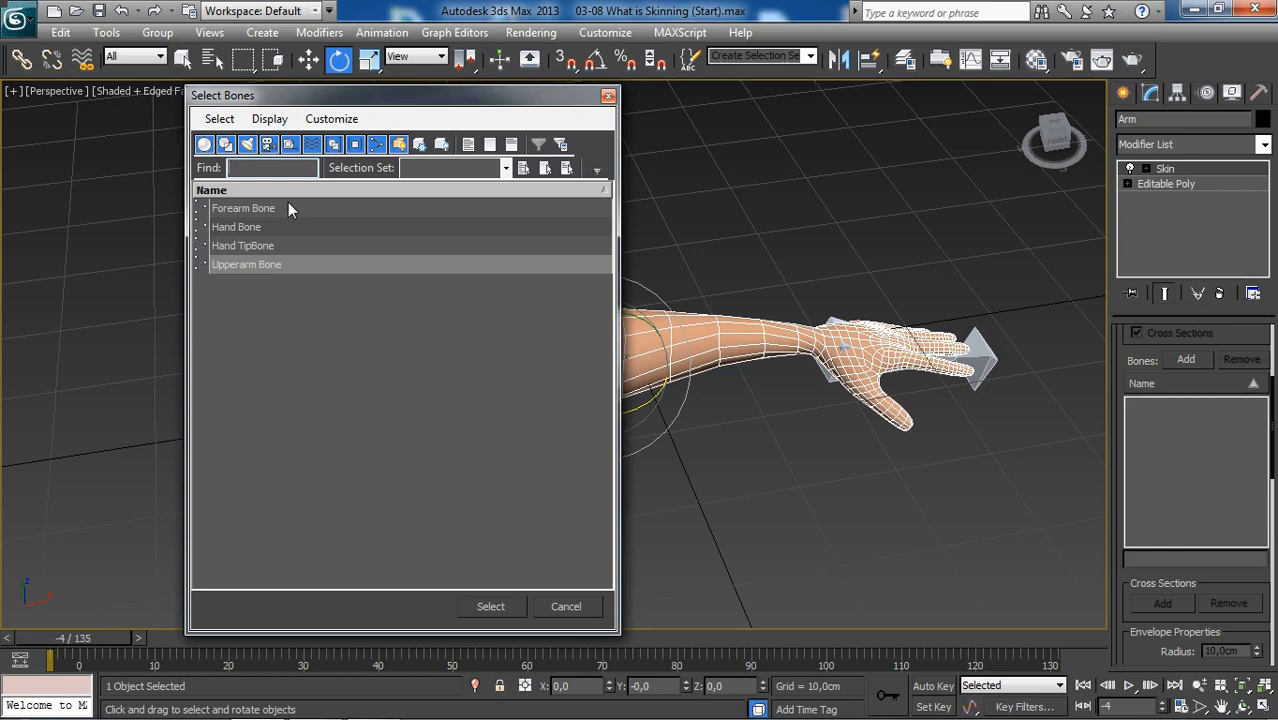
# Step: Pick Forearm Bone, Hand Bone and Upperarm Bone, skipping Hand TipBone
pyautogui.click(243, 208)
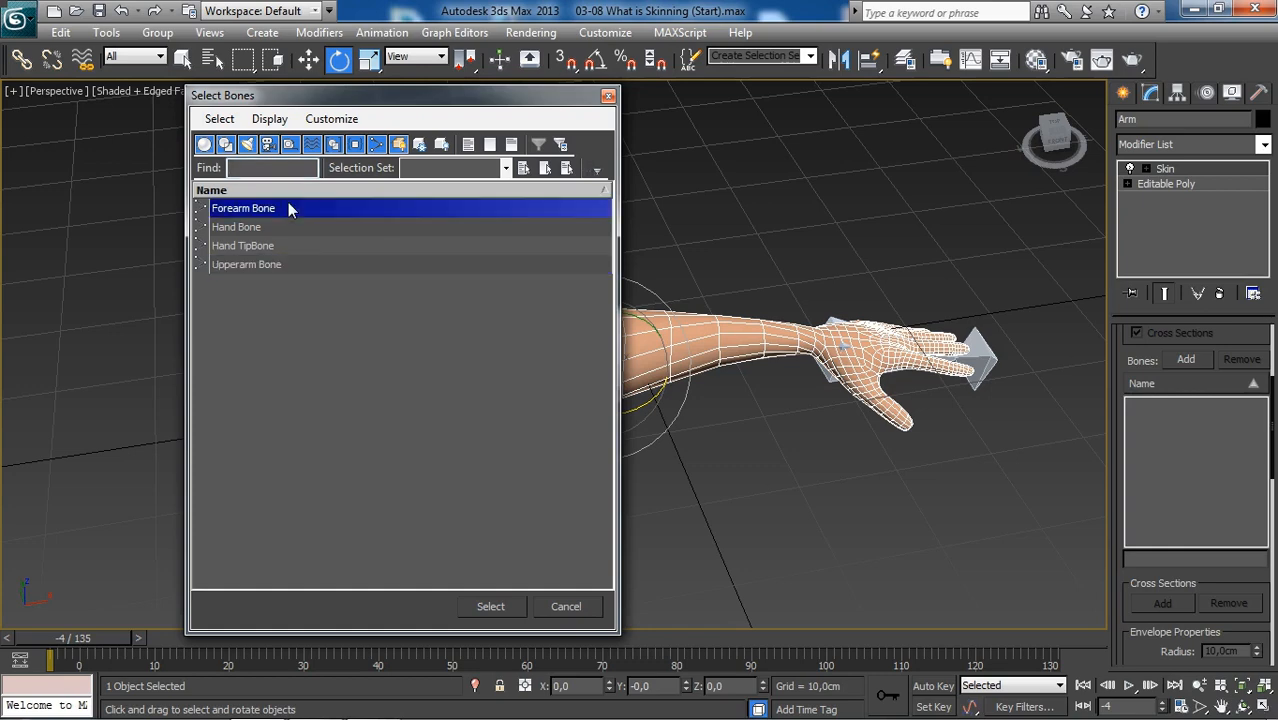
pyautogui.moveTo(289, 226)
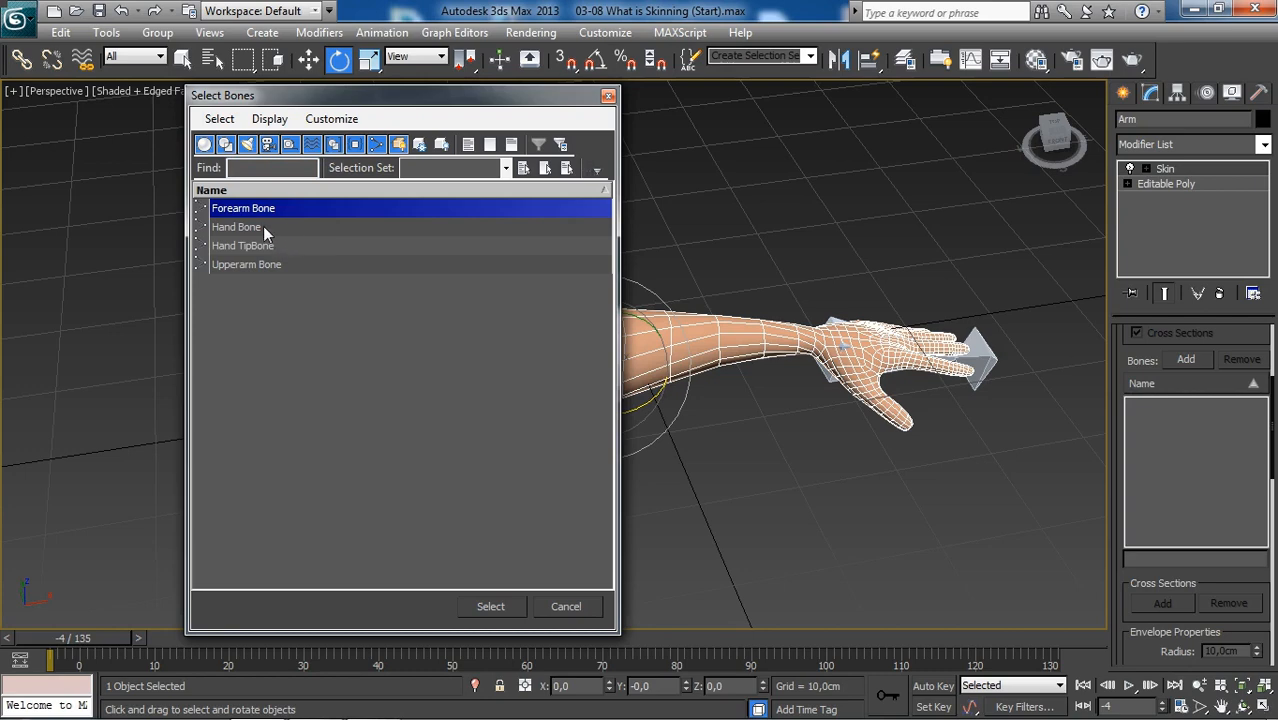
pyautogui.click(237, 227)
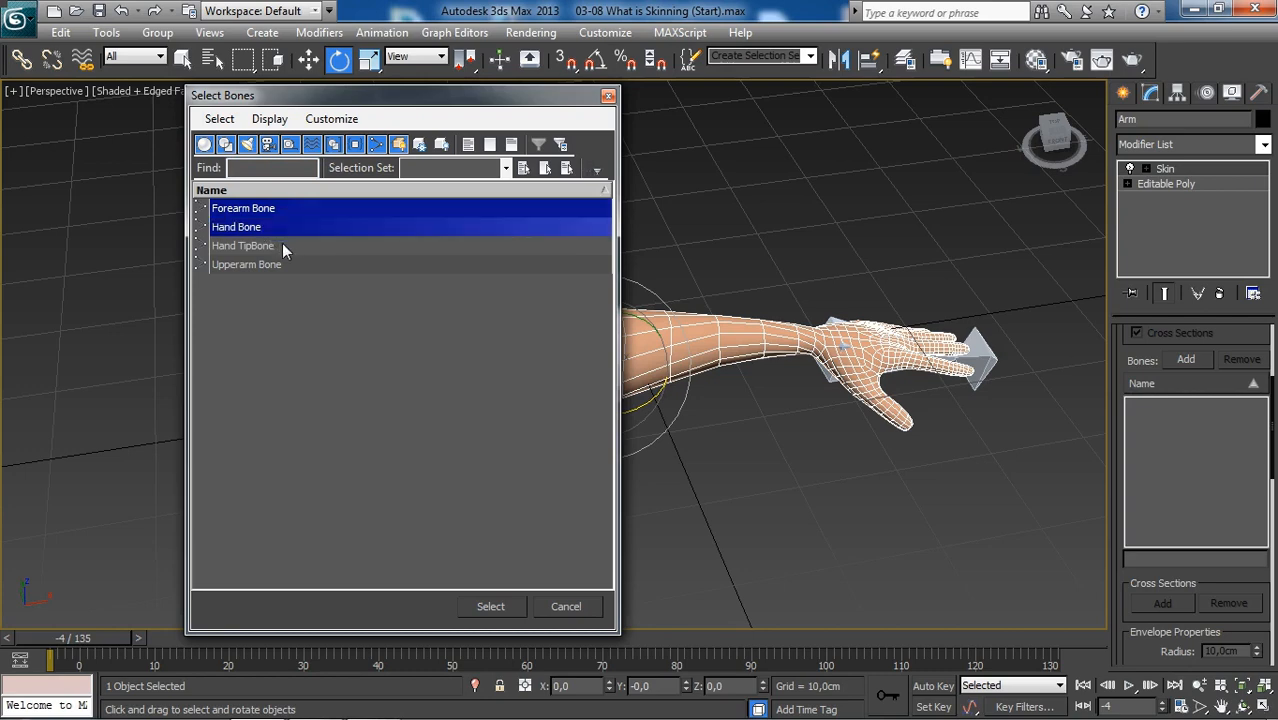
pyautogui.click(247, 264)
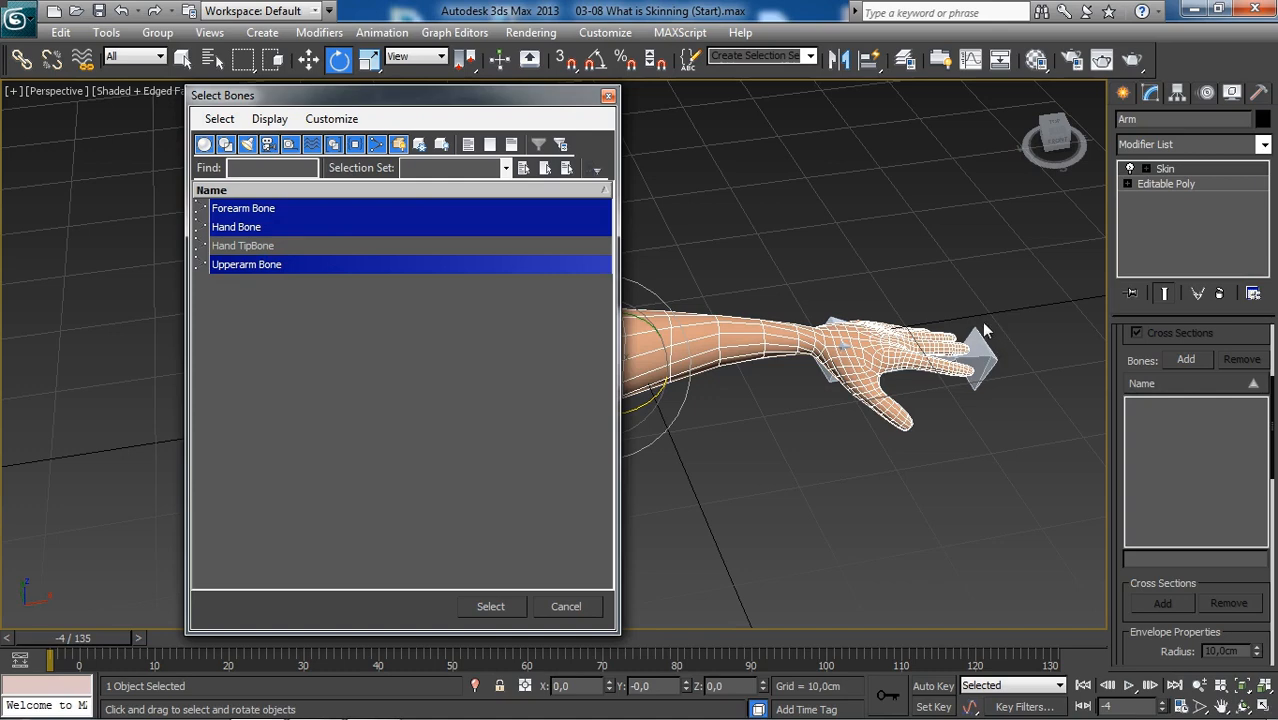
pyautogui.moveTo(995, 392)
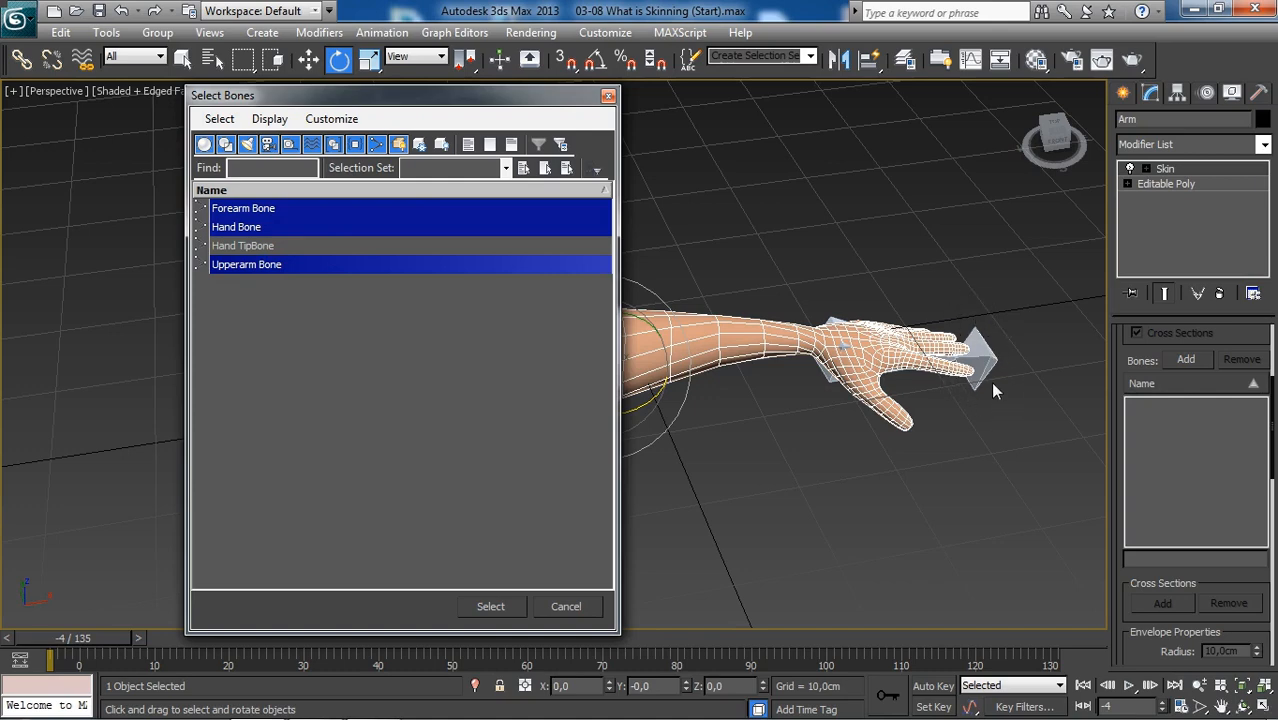
pyautogui.moveTo(959, 380)
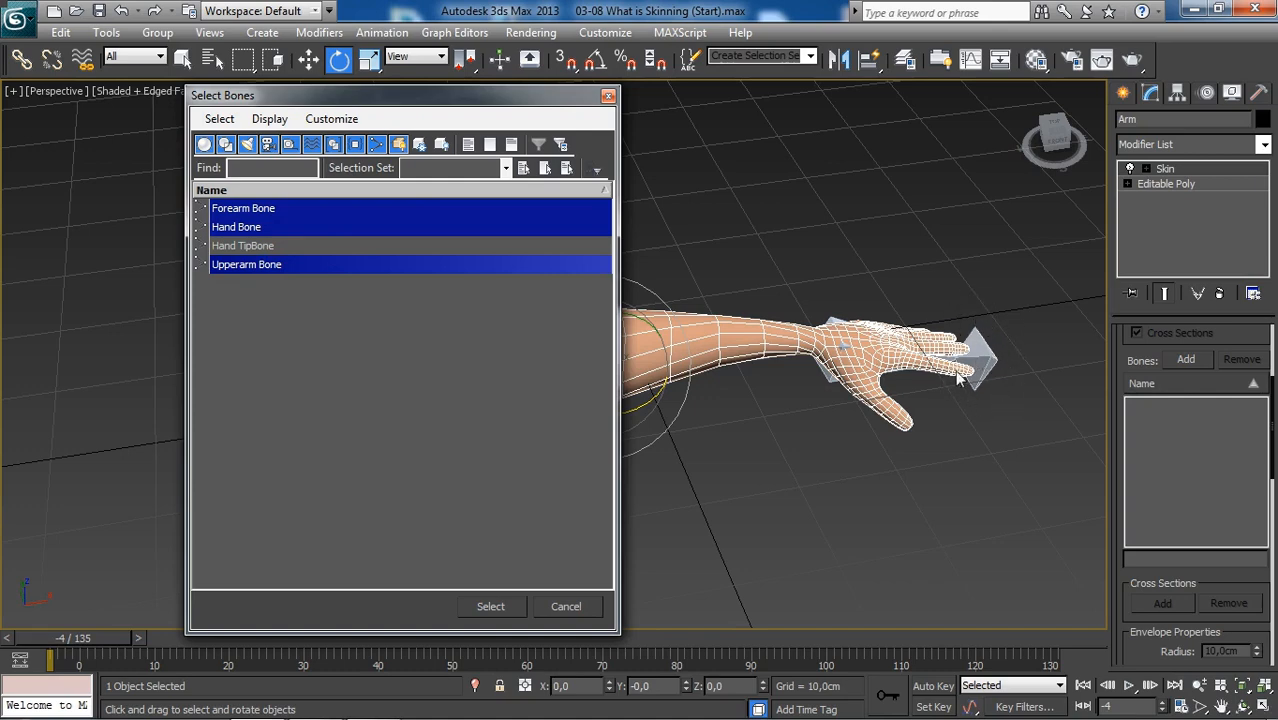
pyautogui.moveTo(960, 370)
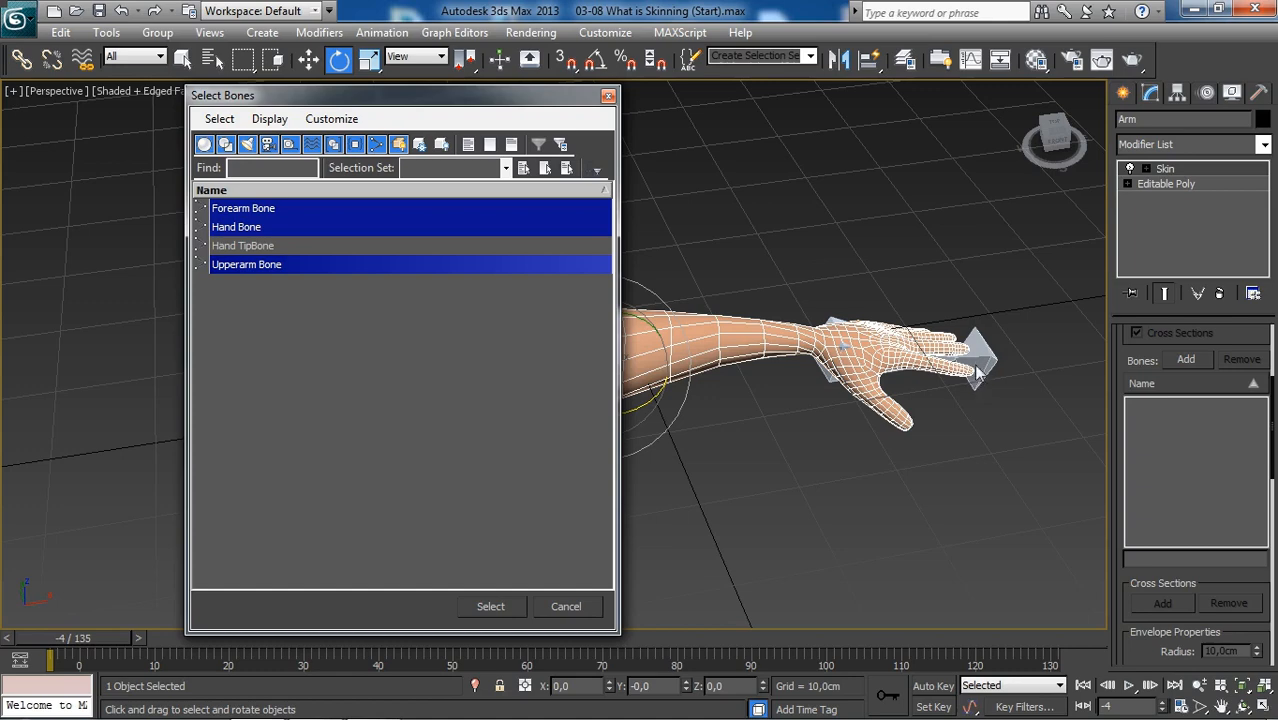
pyautogui.moveTo(992, 372)
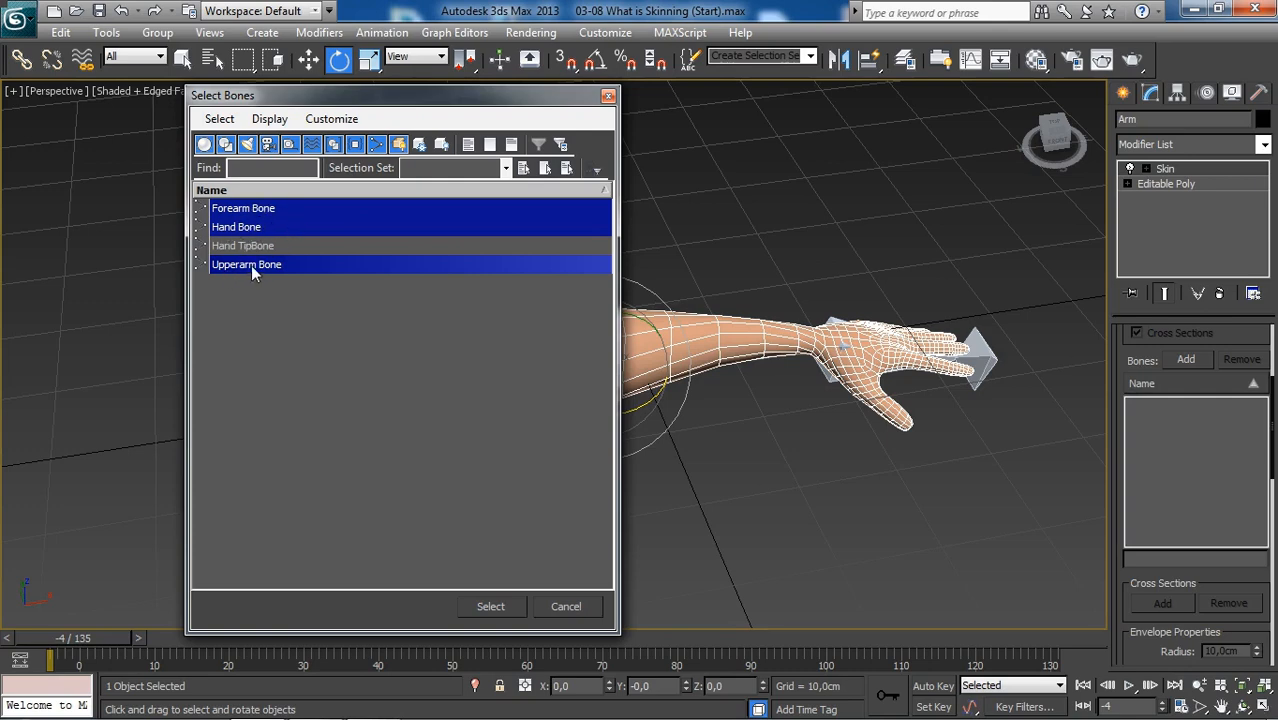
pyautogui.moveTo(490, 606)
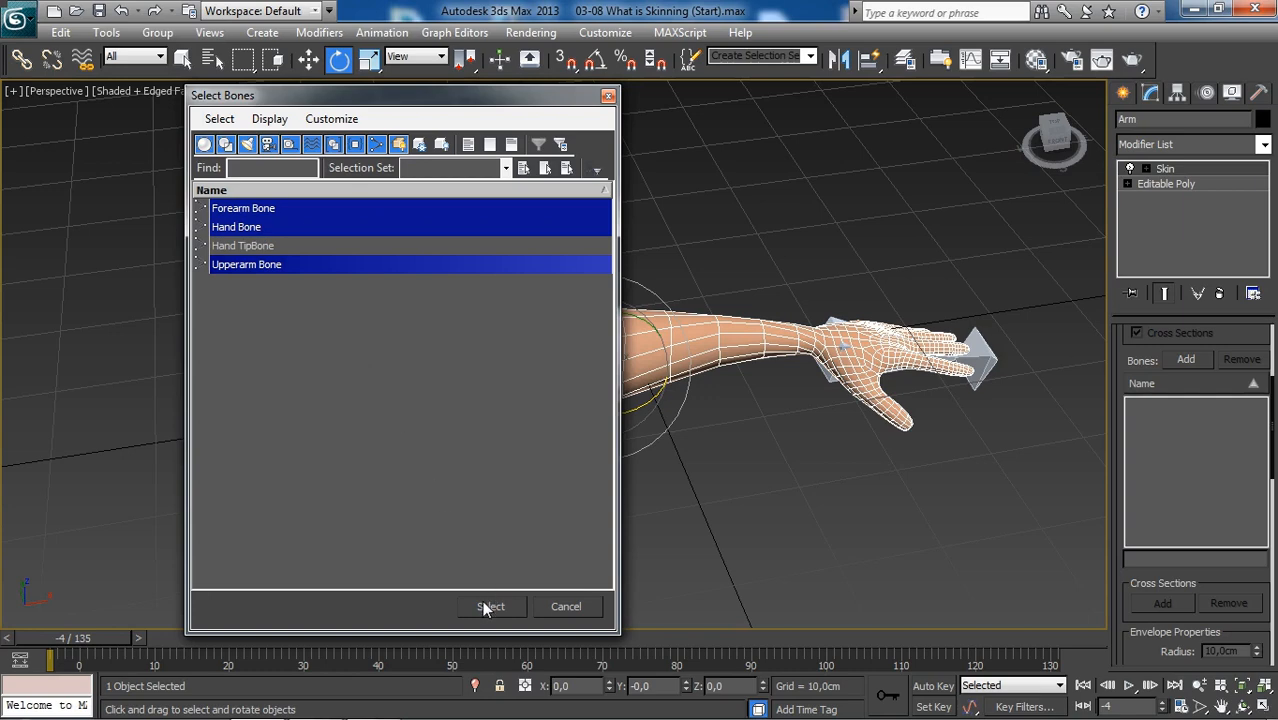
# Step: Add the three chosen bones to the Skin modifier's bone list
pyautogui.click(491, 606)
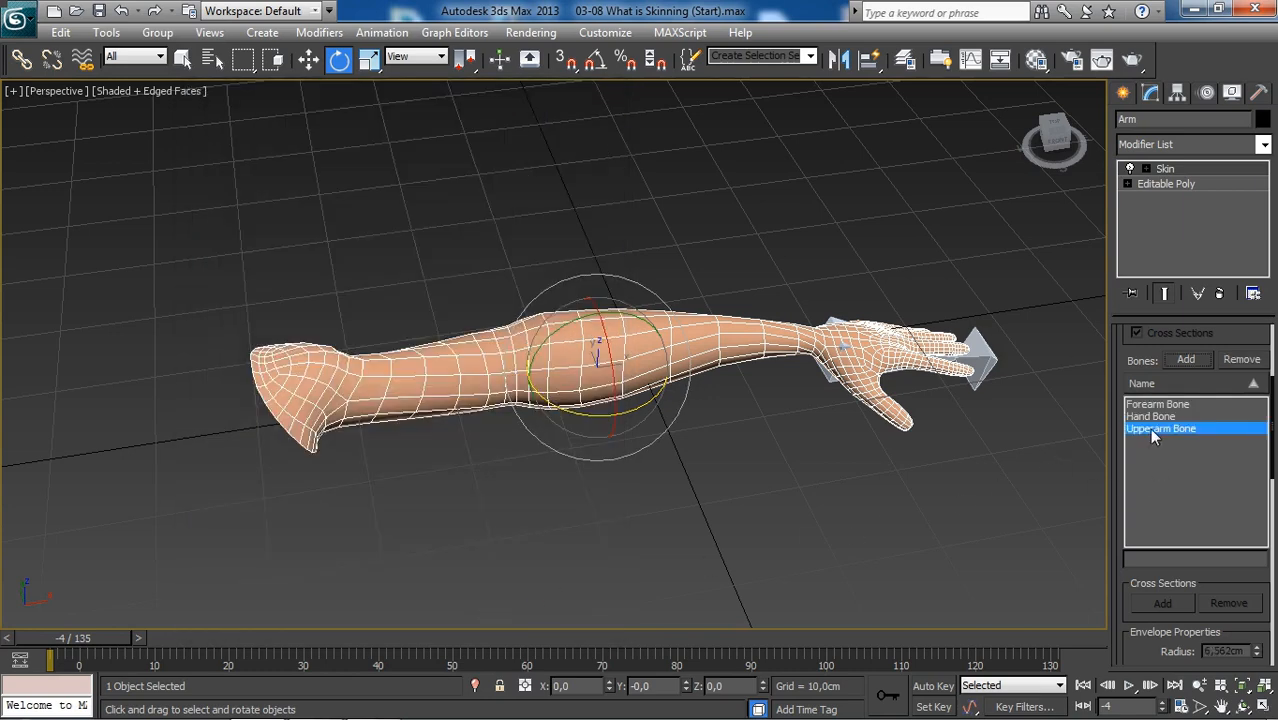
pyautogui.moveTo(1163, 428)
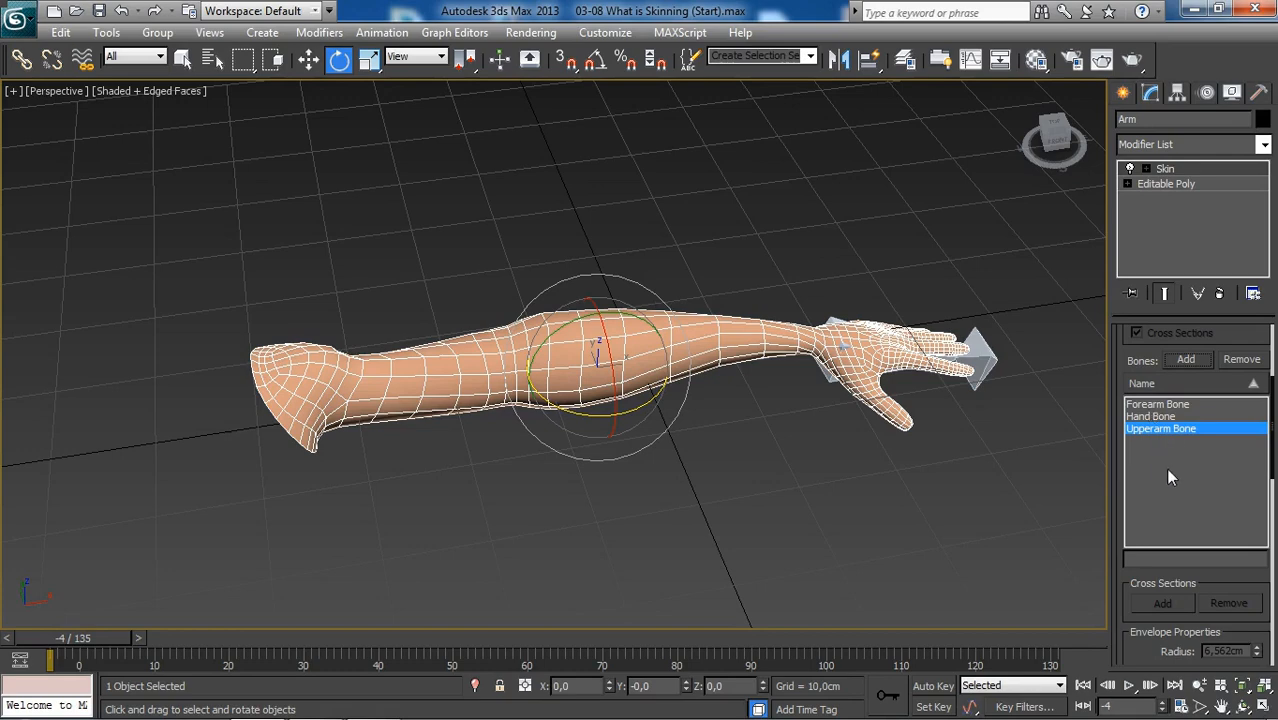
pyautogui.moveTo(1160, 467)
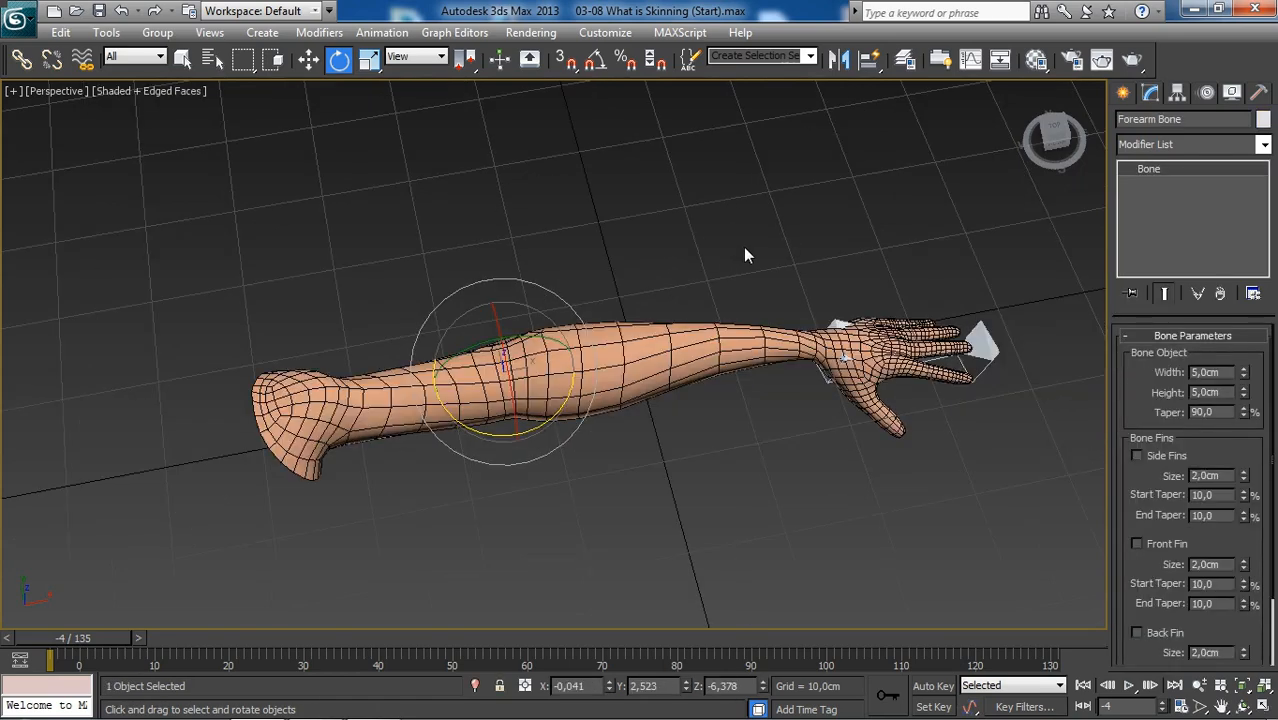
# Step: Pick Forearm Bone in Schematic View, then close the schematic
pyautogui.click(999, 58)
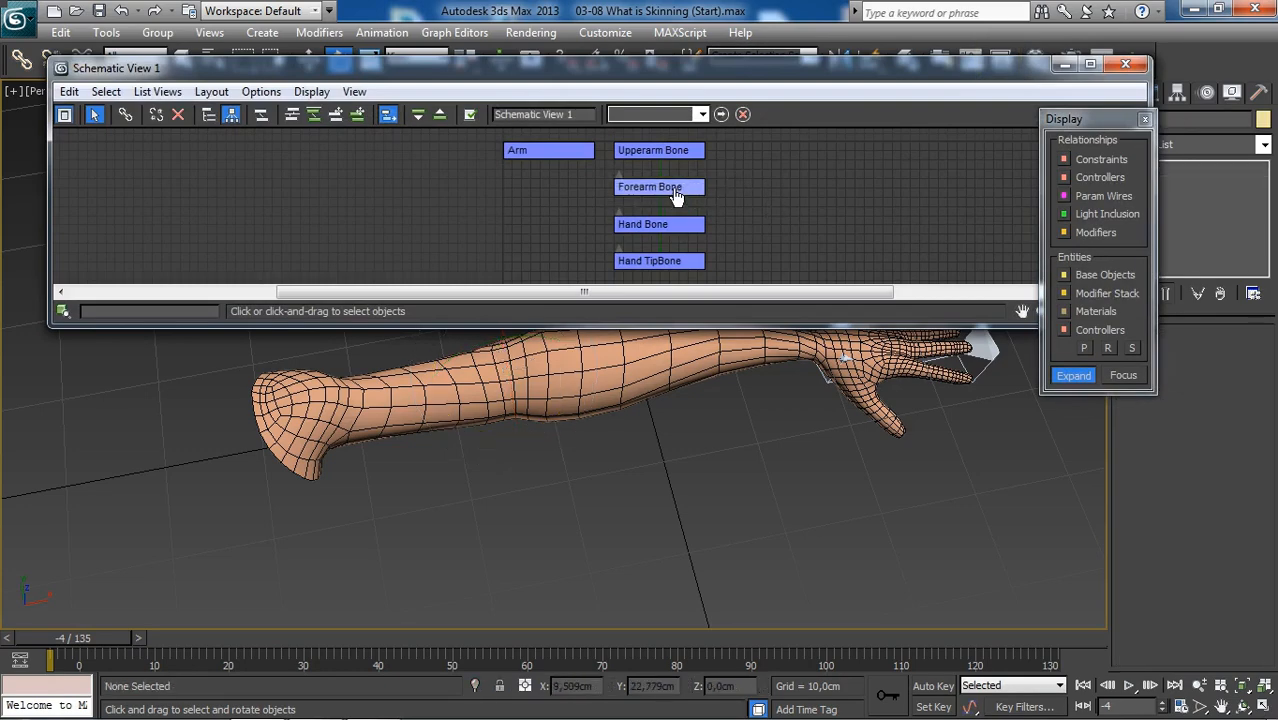
pyautogui.click(658, 186)
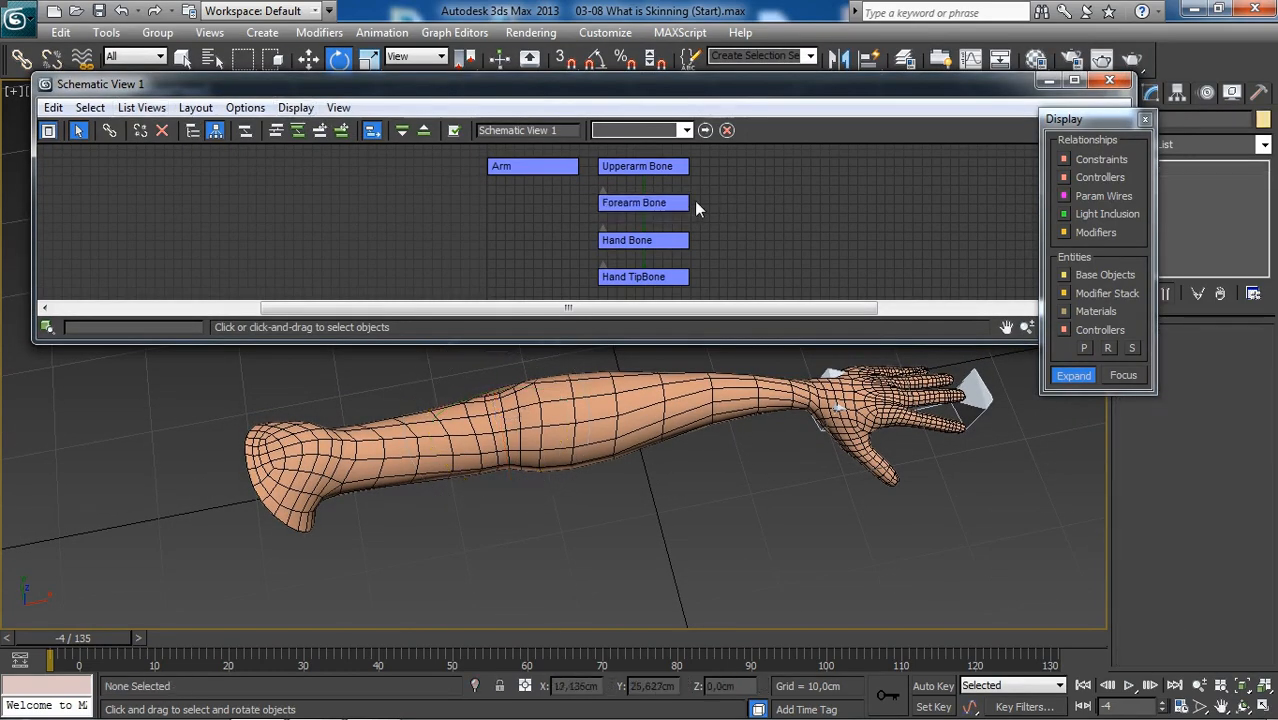
pyautogui.click(643, 202)
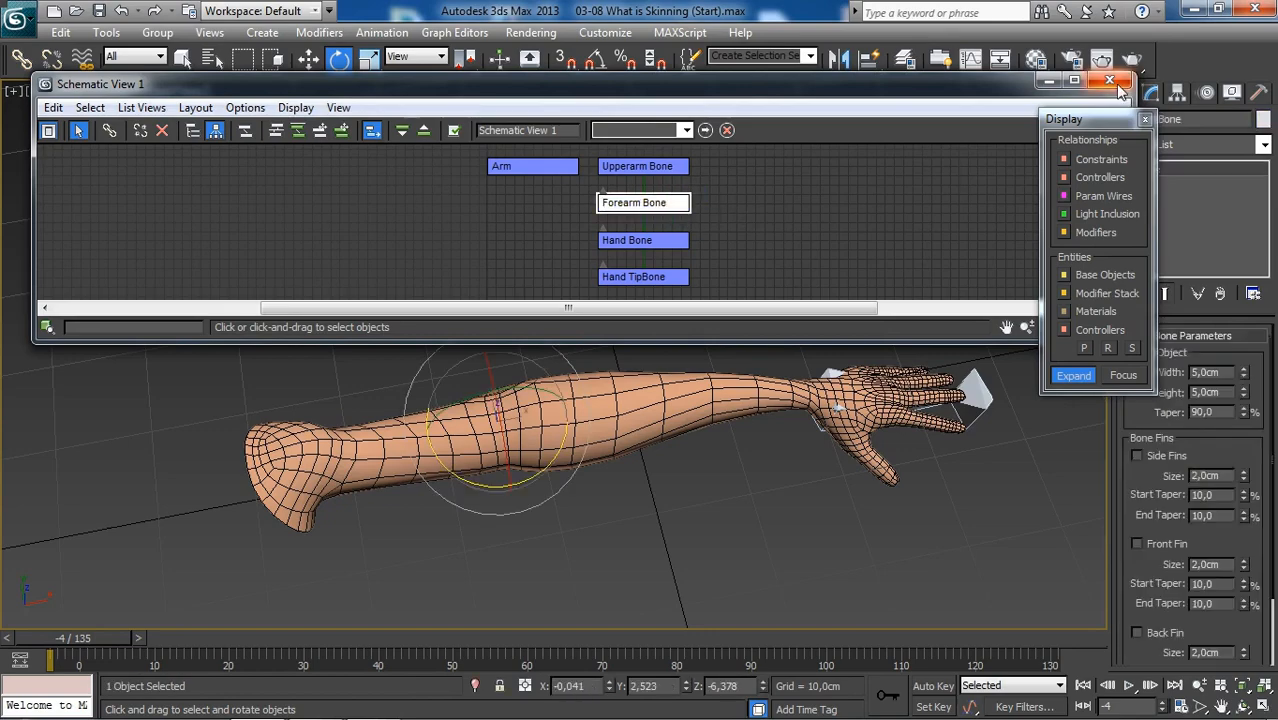
pyautogui.click(1128, 77)
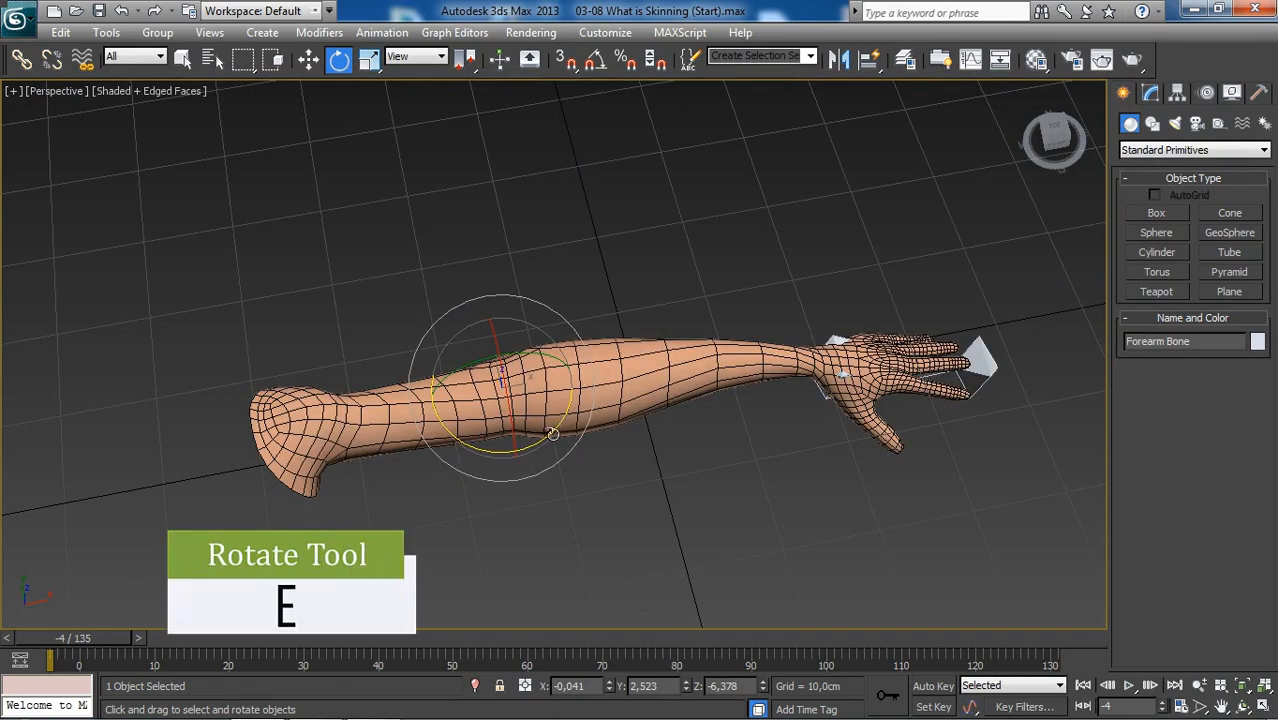
# Step: Rotate Forearm Bone on Z up and down, watching the arm bend at the elbow
pyautogui.moveTo(550, 435); pyautogui.dragTo(600, 430)
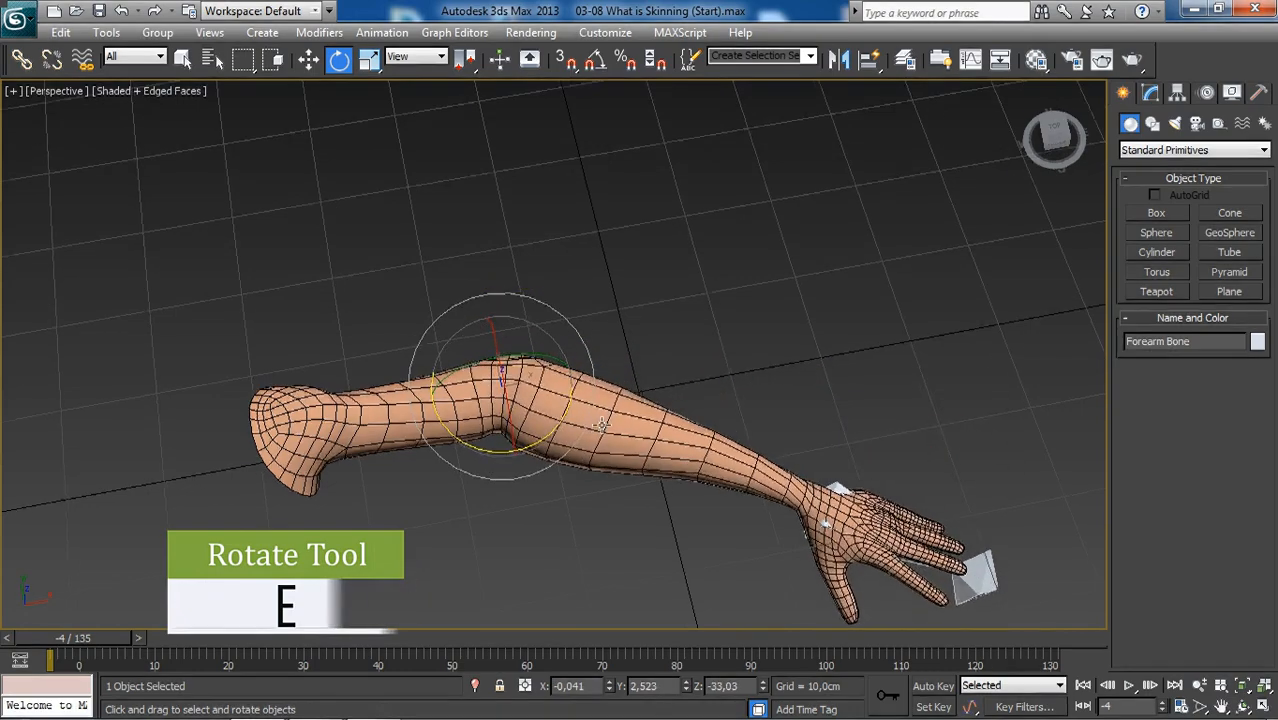
pyautogui.moveTo(505, 380); pyautogui.dragTo(502, 450)
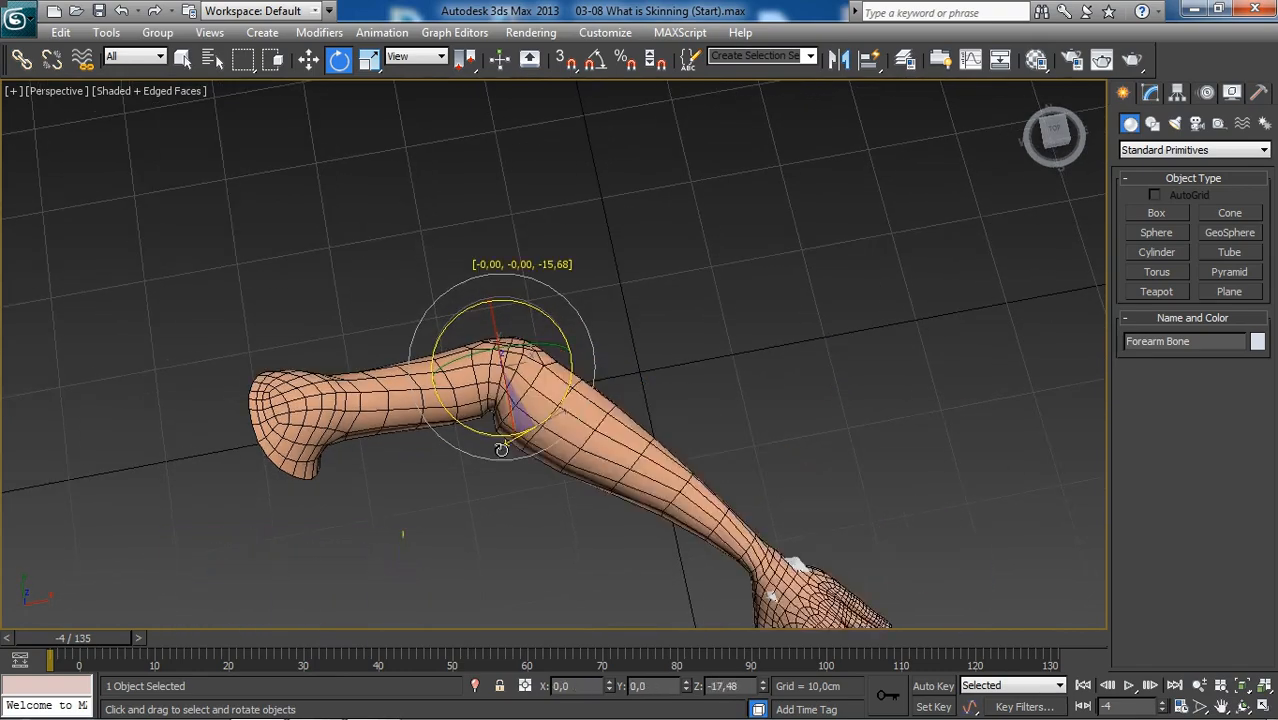
pyautogui.moveTo(500, 448); pyautogui.dragTo(522, 432)
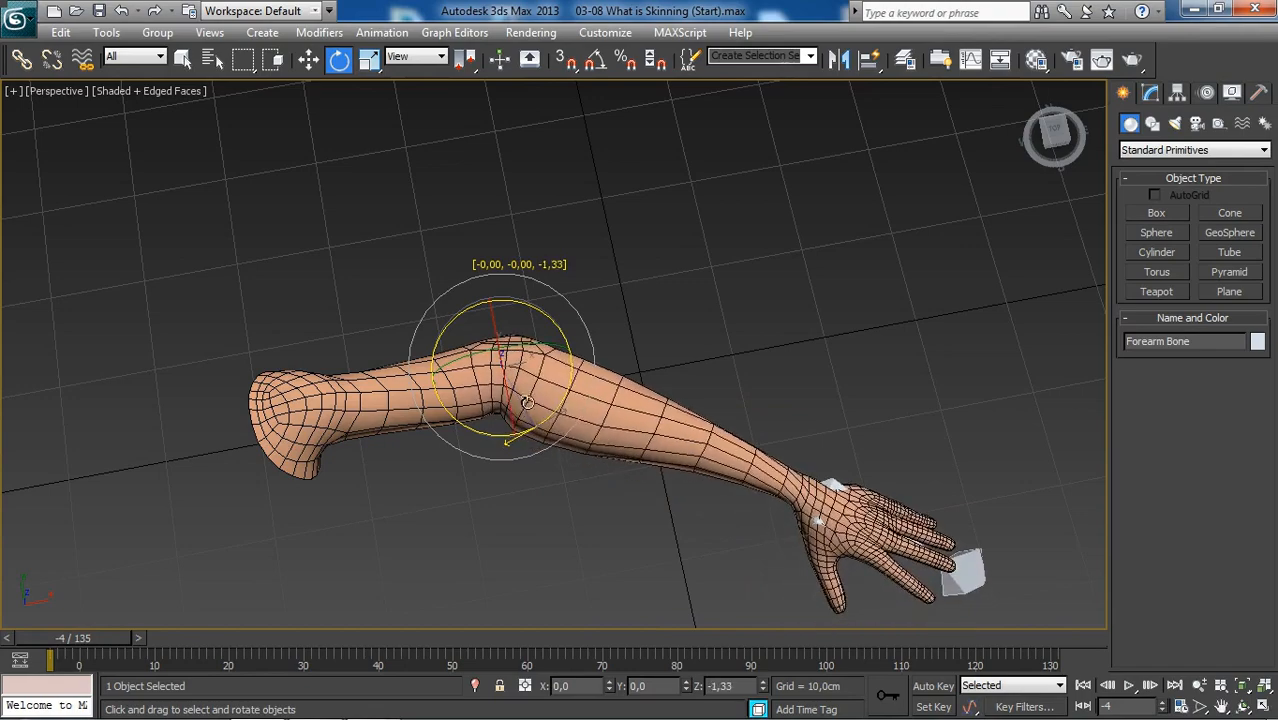
pyautogui.moveTo(525, 400); pyautogui.dragTo(513, 428)
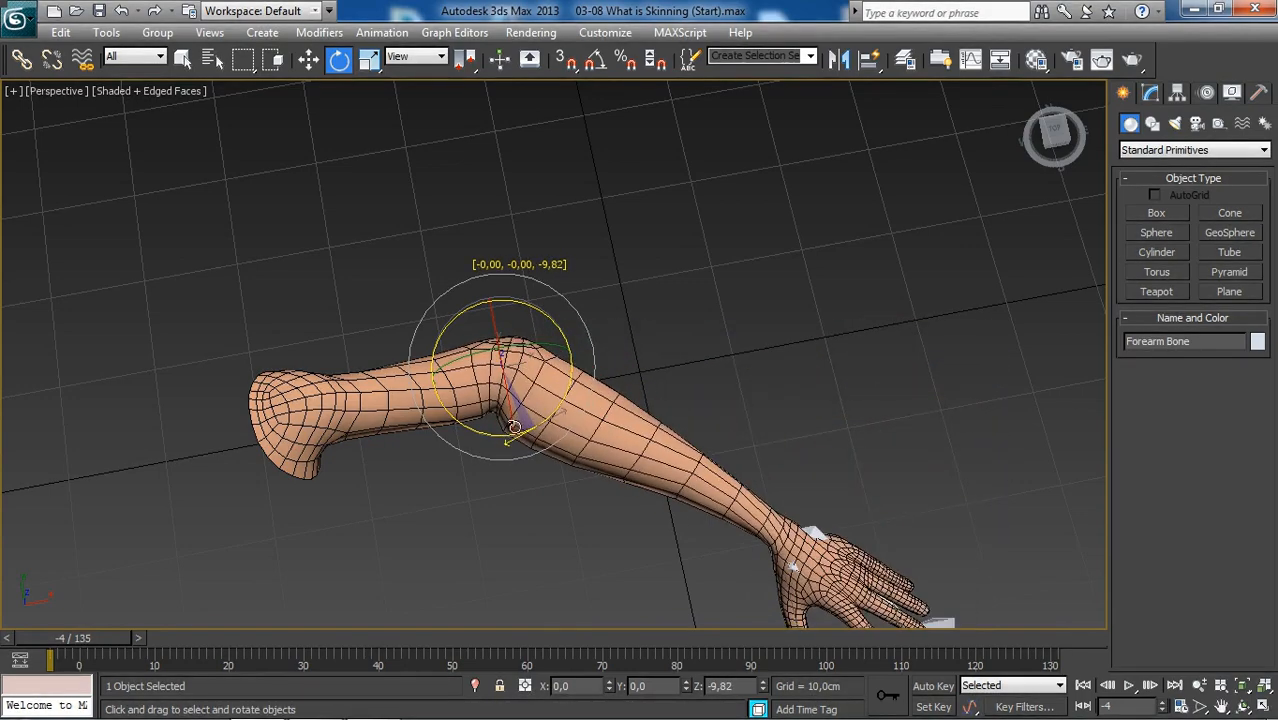
pyautogui.moveTo(513, 427); pyautogui.dragTo(497, 430)
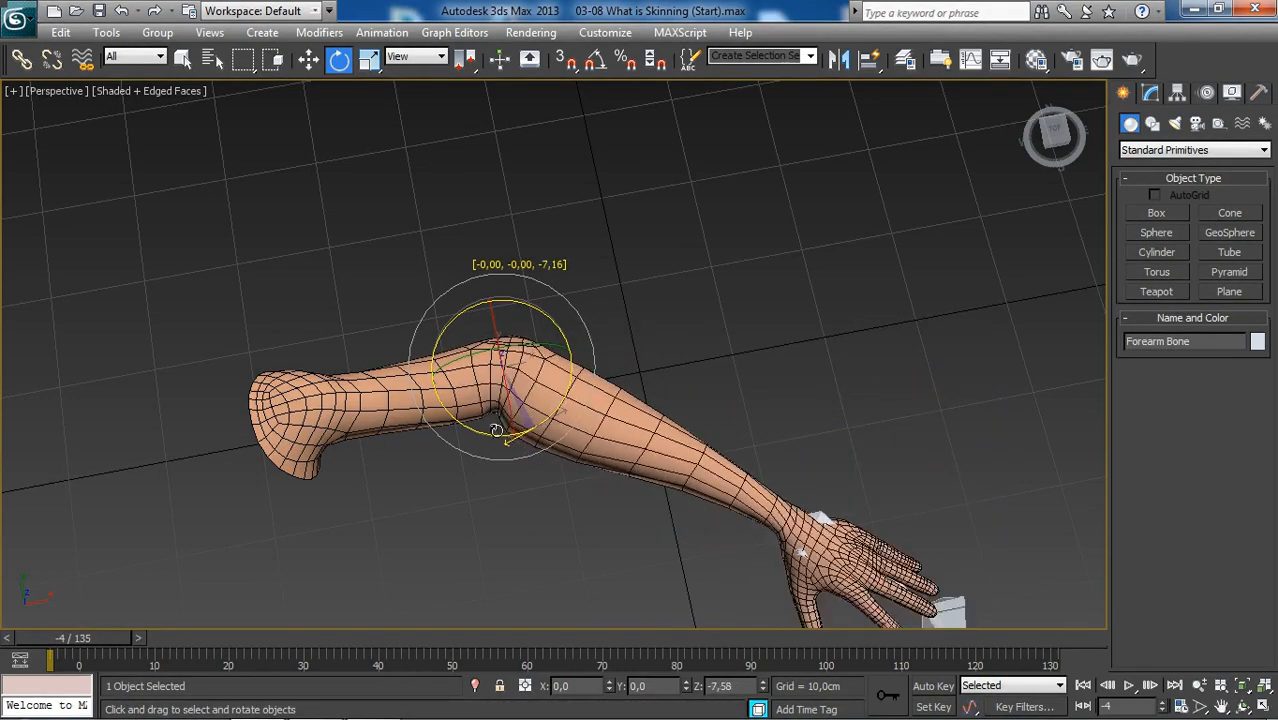
pyautogui.moveTo(497, 430); pyautogui.dragTo(512, 415)
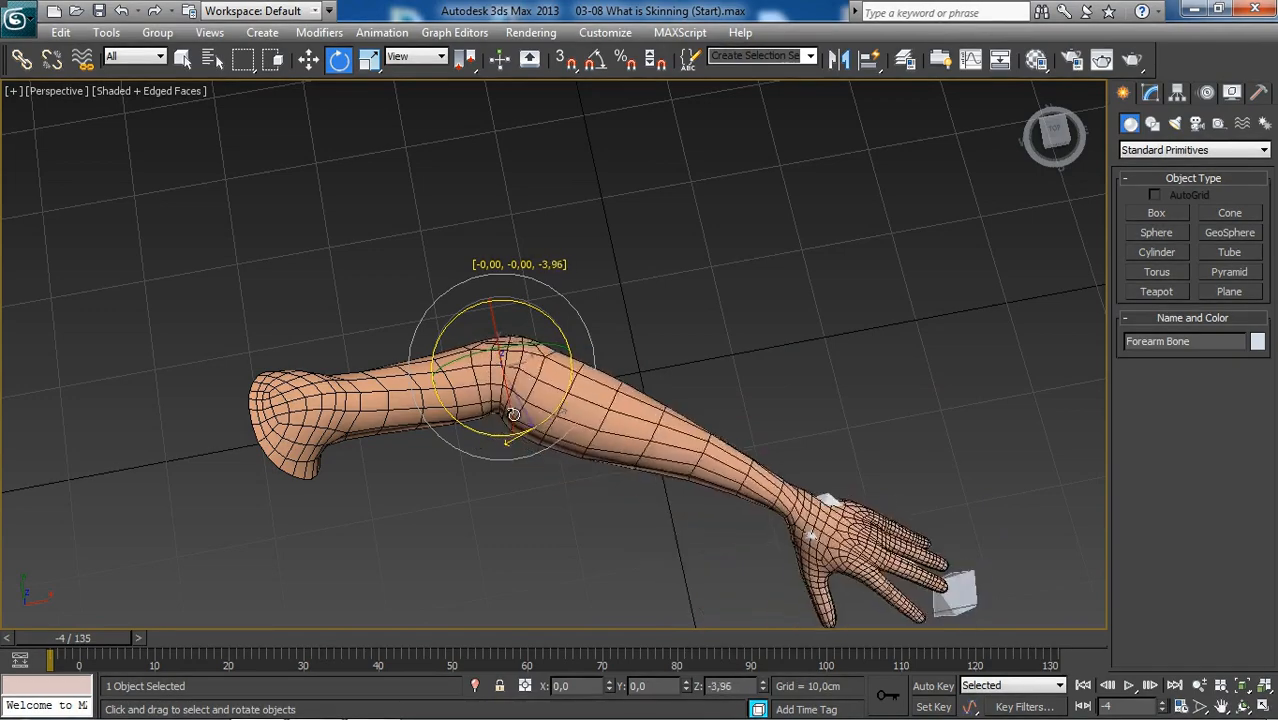
pyautogui.moveTo(513, 415); pyautogui.dragTo(565, 405)
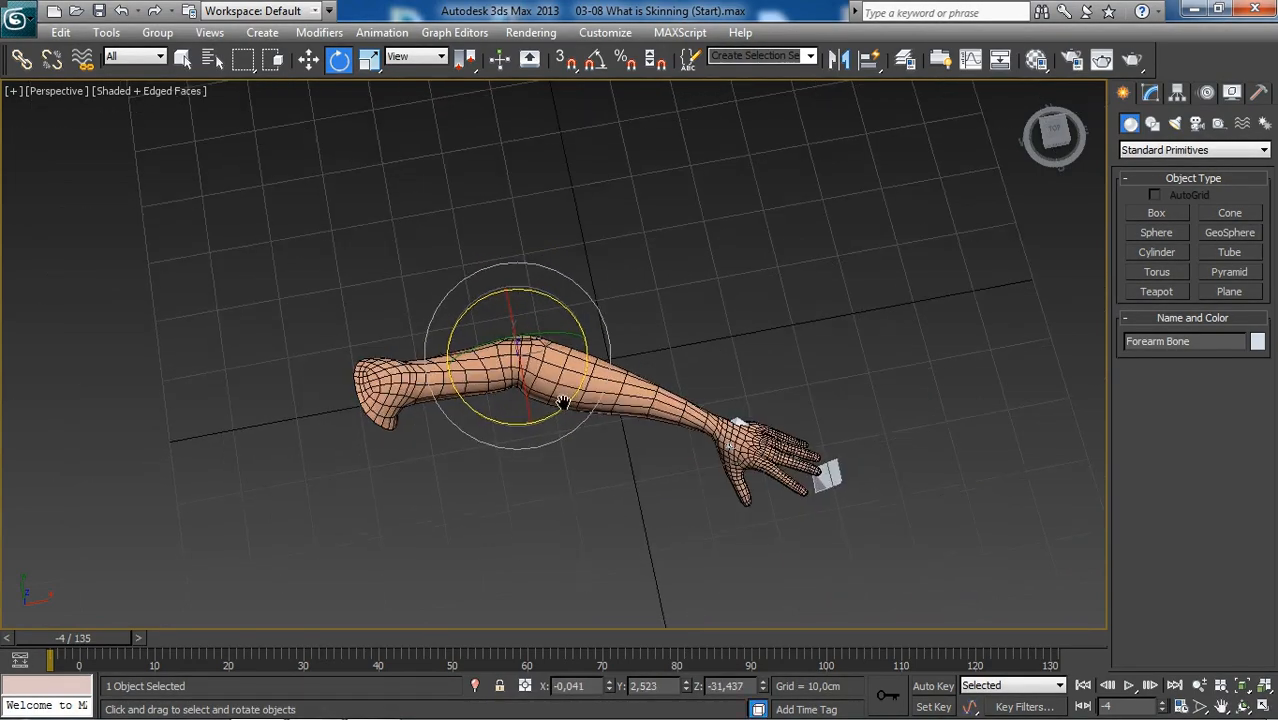
pyautogui.moveTo(565, 405); pyautogui.dragTo(545, 410)
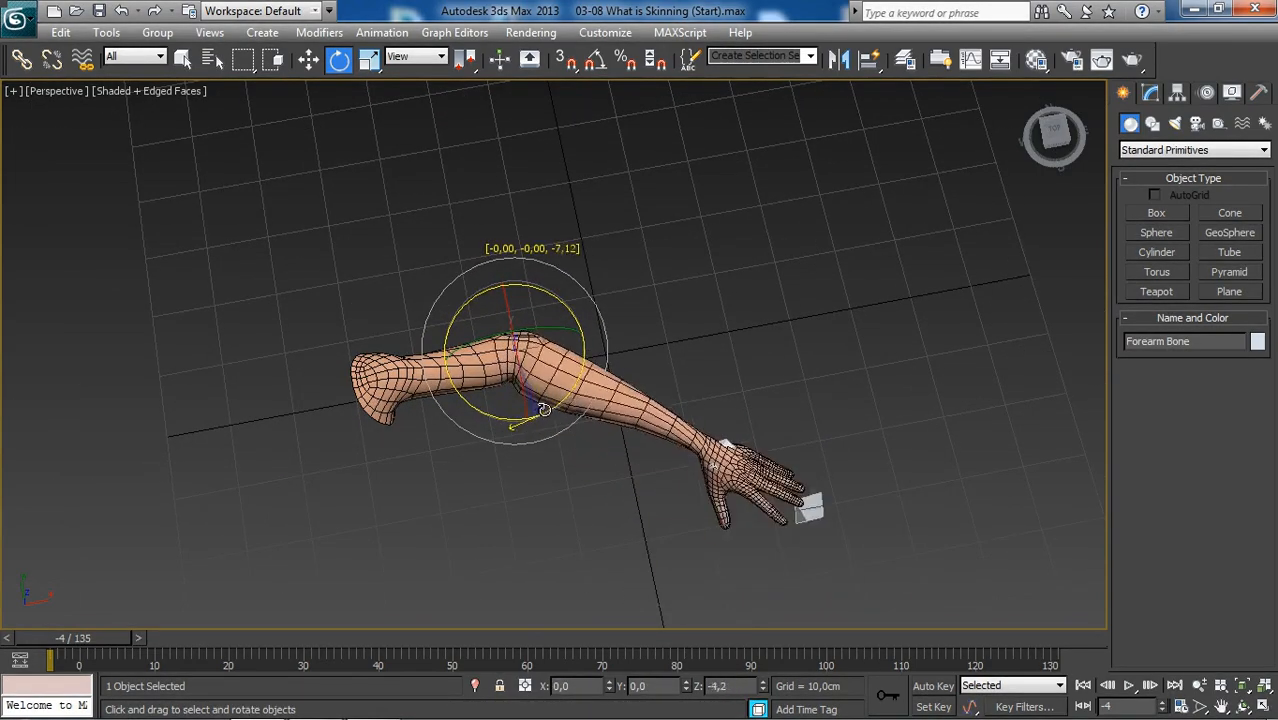
pyautogui.moveTo(543, 410); pyautogui.dragTo(560, 408)
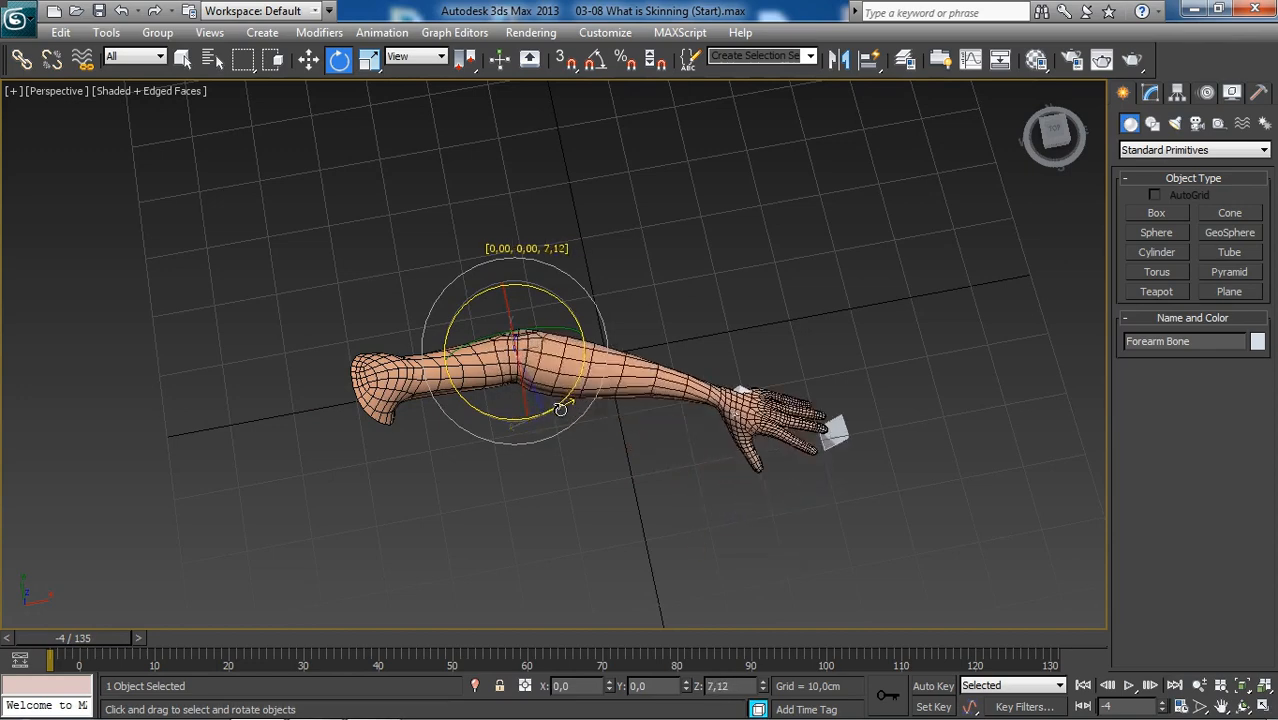
pyautogui.moveTo(560, 408); pyautogui.dragTo(532, 432)
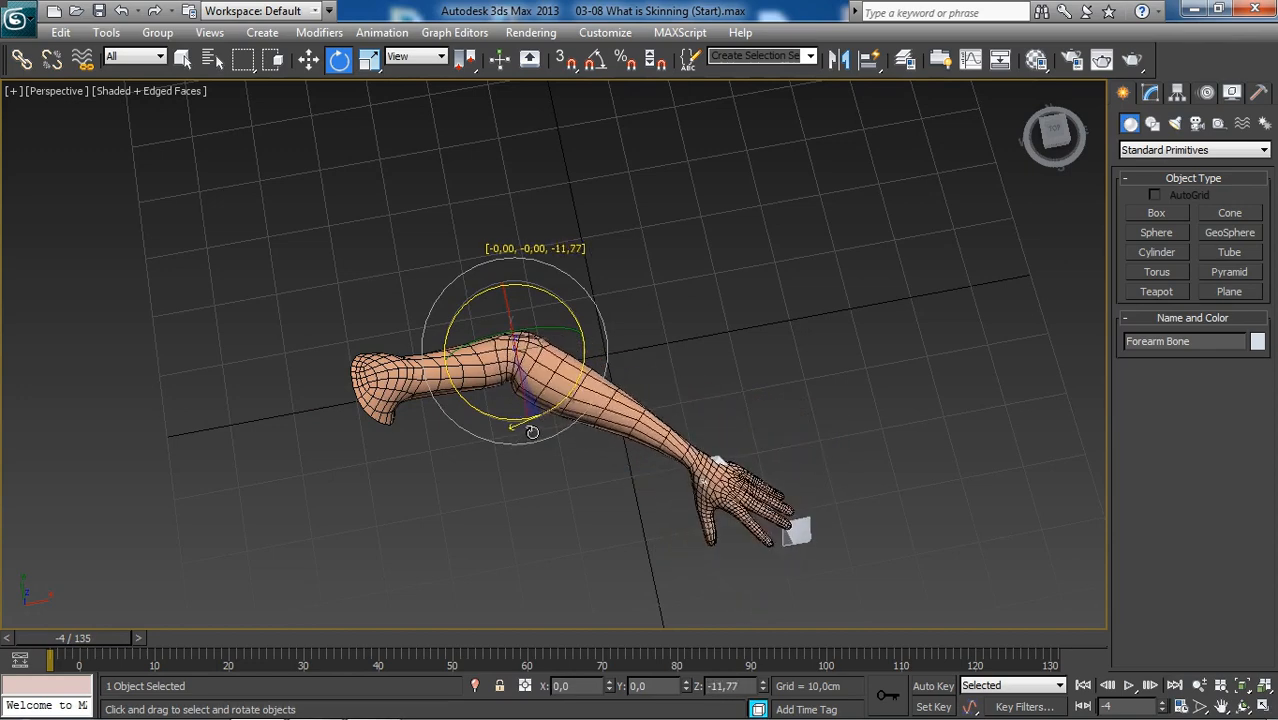
pyautogui.moveTo(532, 431); pyautogui.dragTo(492, 387)
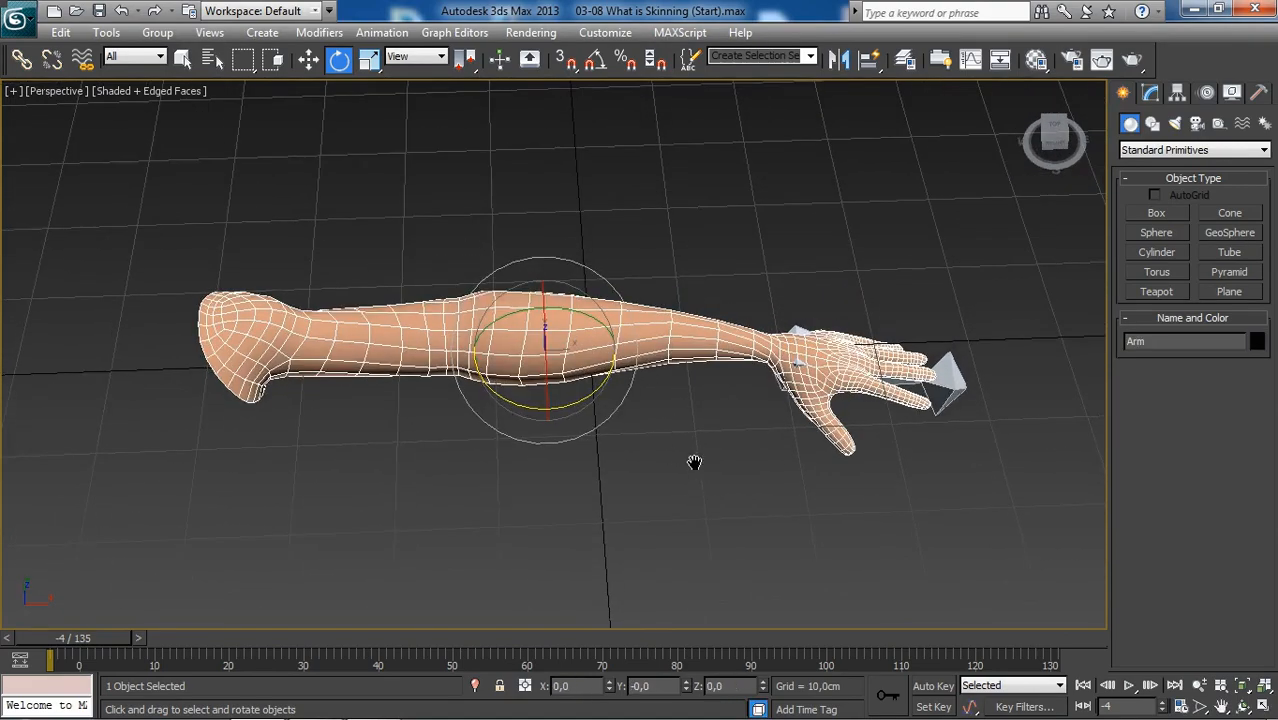
# Step: Activate the arm's Editable Poly level below Skin in the modifier stack
pyautogui.click(1149, 92)
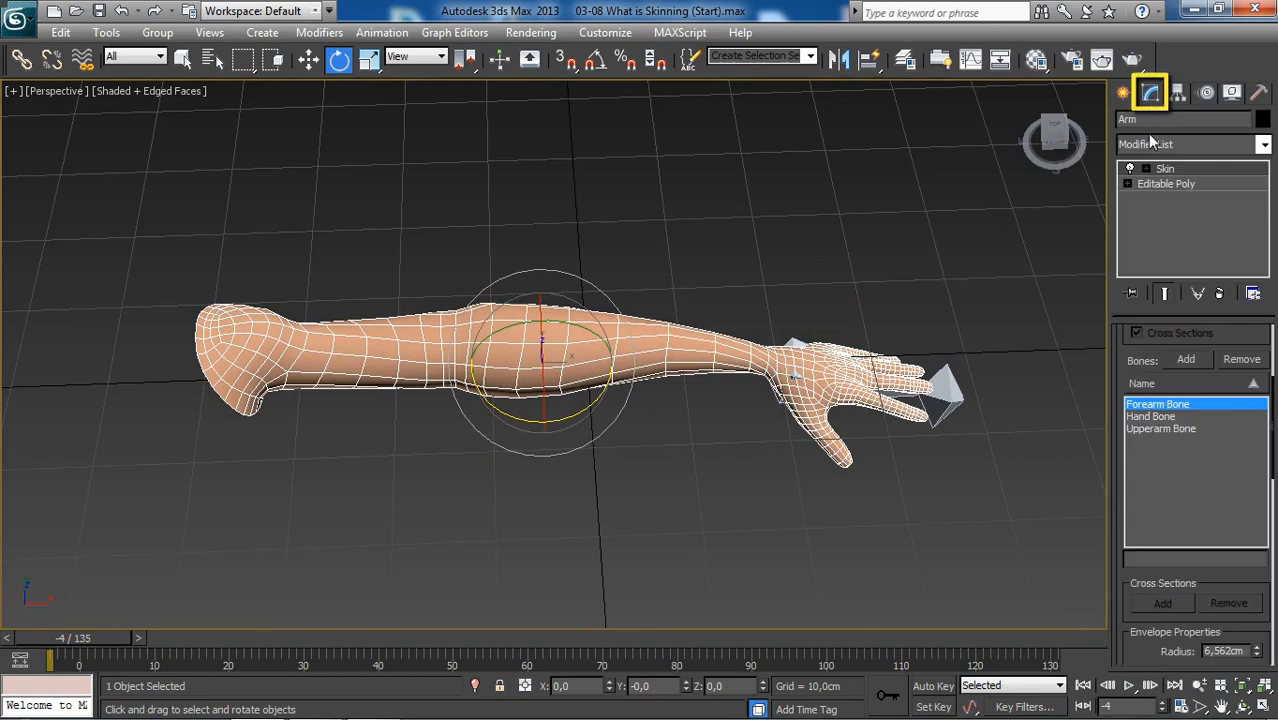
pyautogui.click(1166, 183)
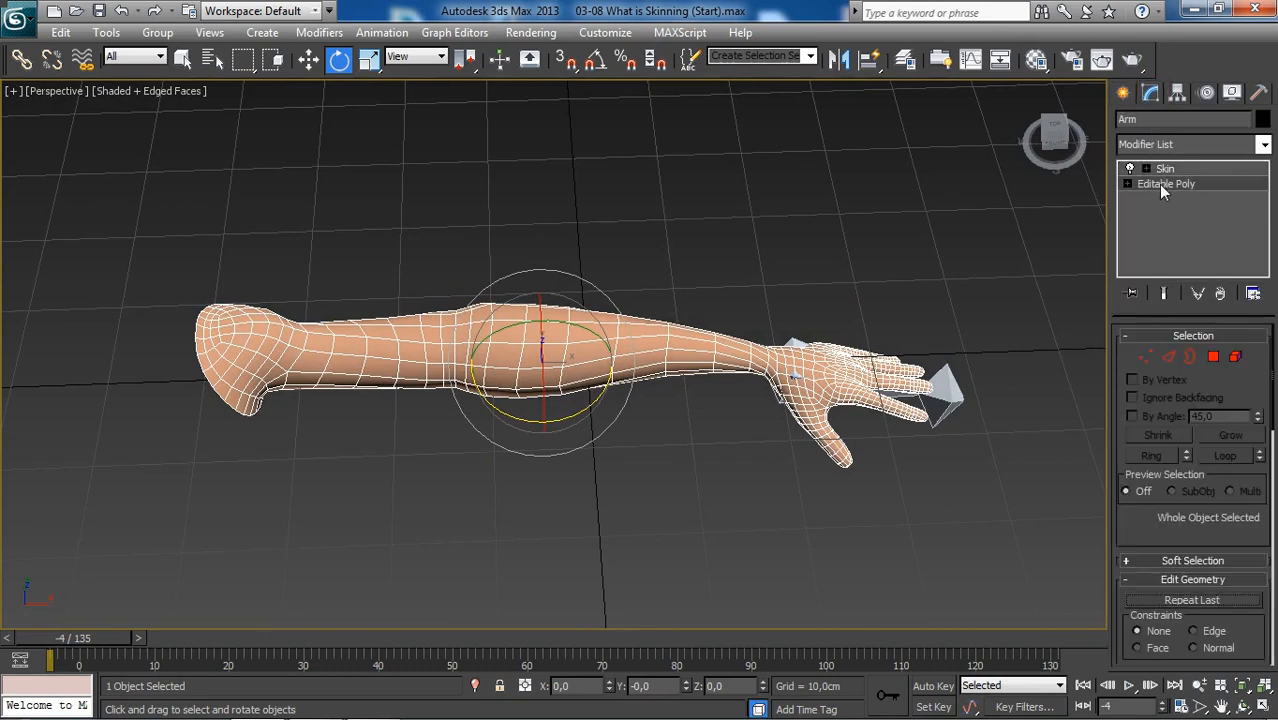
pyautogui.moveTo(1141, 357)
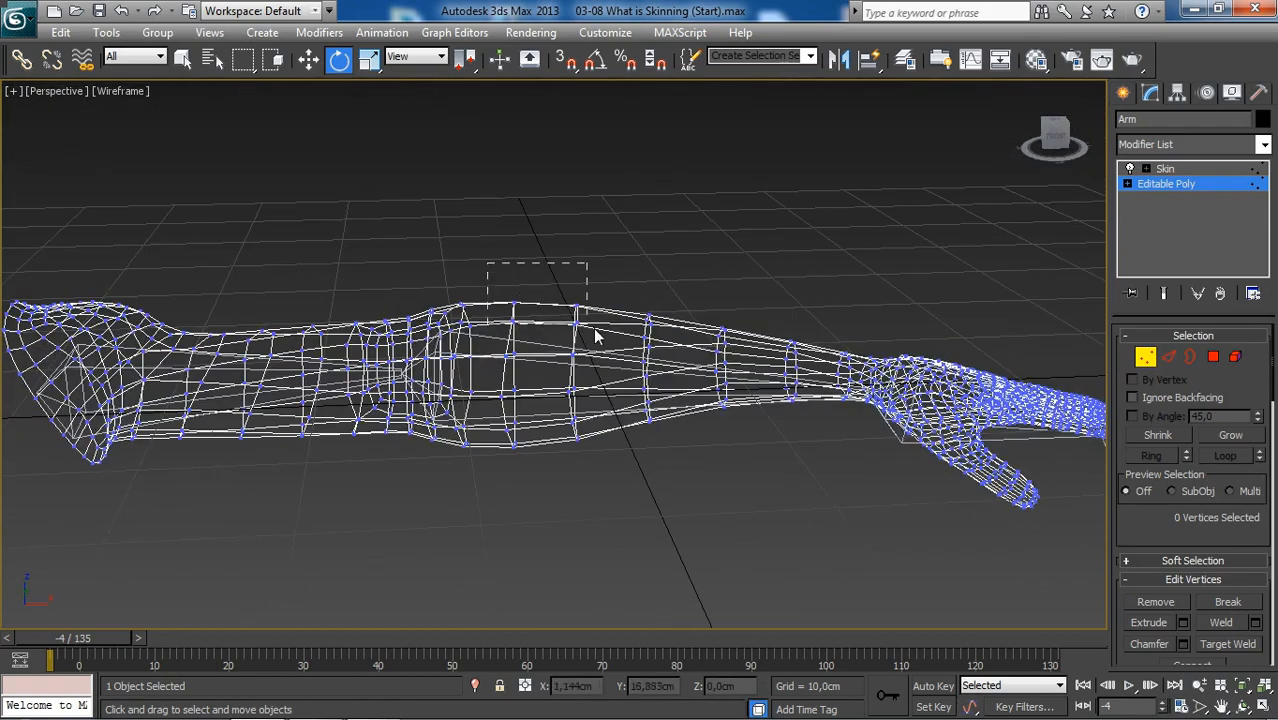
# Step: Box-select eight top vertices and move them up along Z into a peak
pyautogui.moveTo(487, 262); pyautogui.dragTo(587, 320)
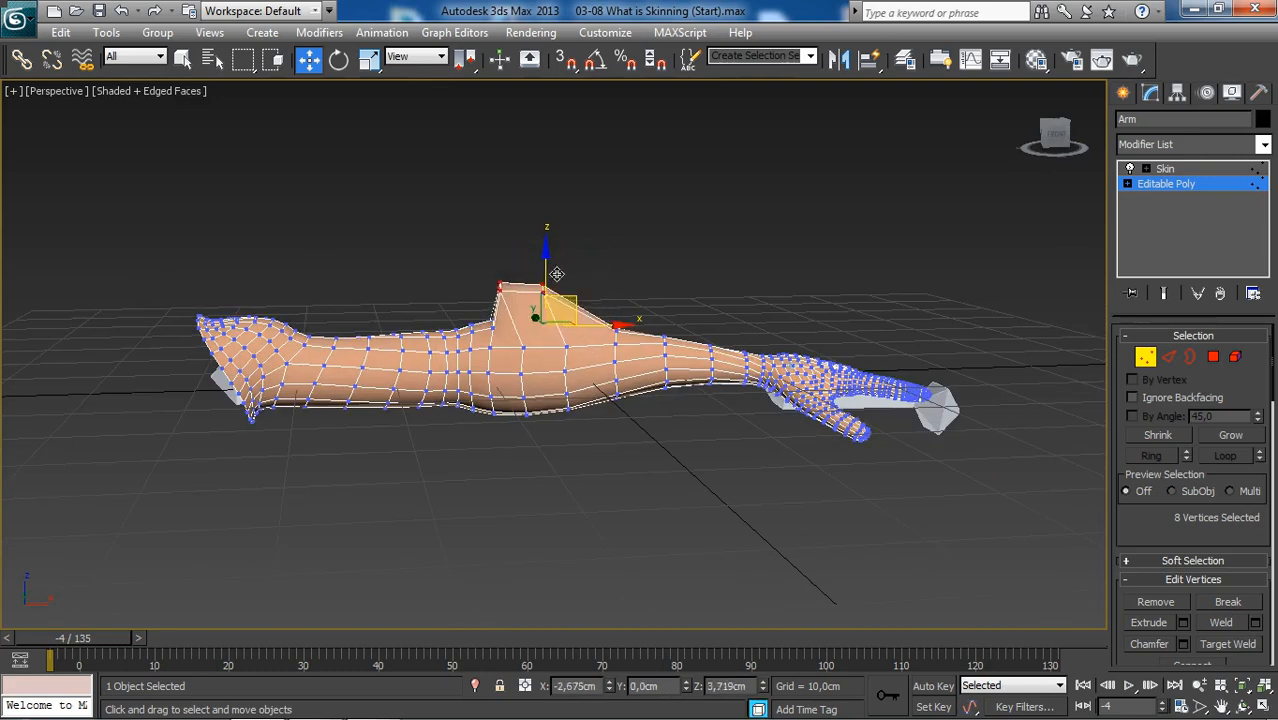
pyautogui.moveTo(555, 275); pyautogui.dragTo(548, 282)
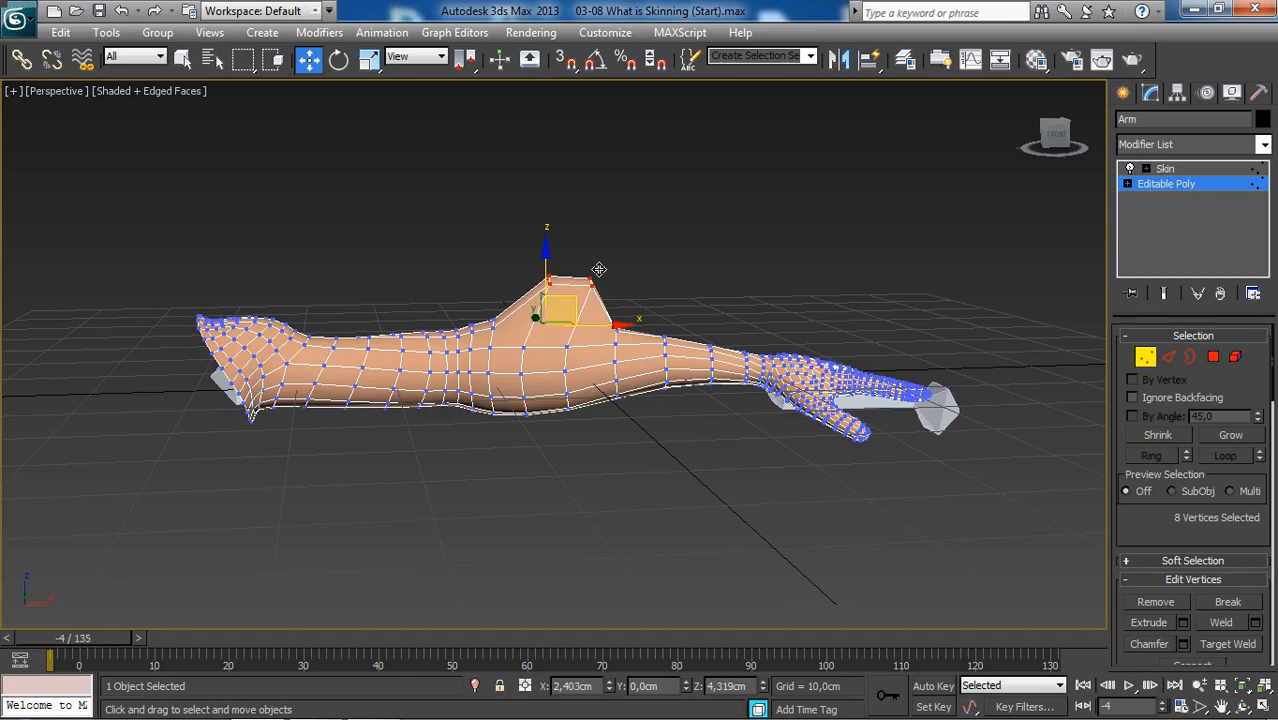
pyautogui.press('F3')
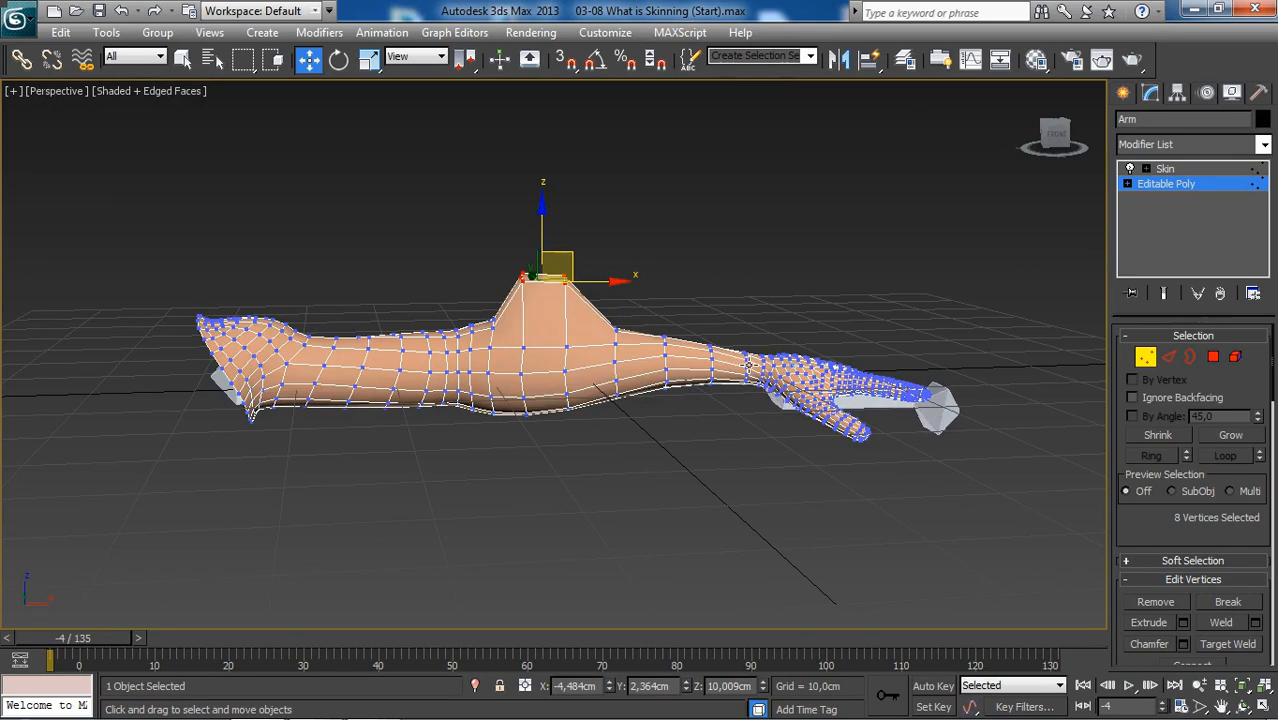
pyautogui.press('F3')
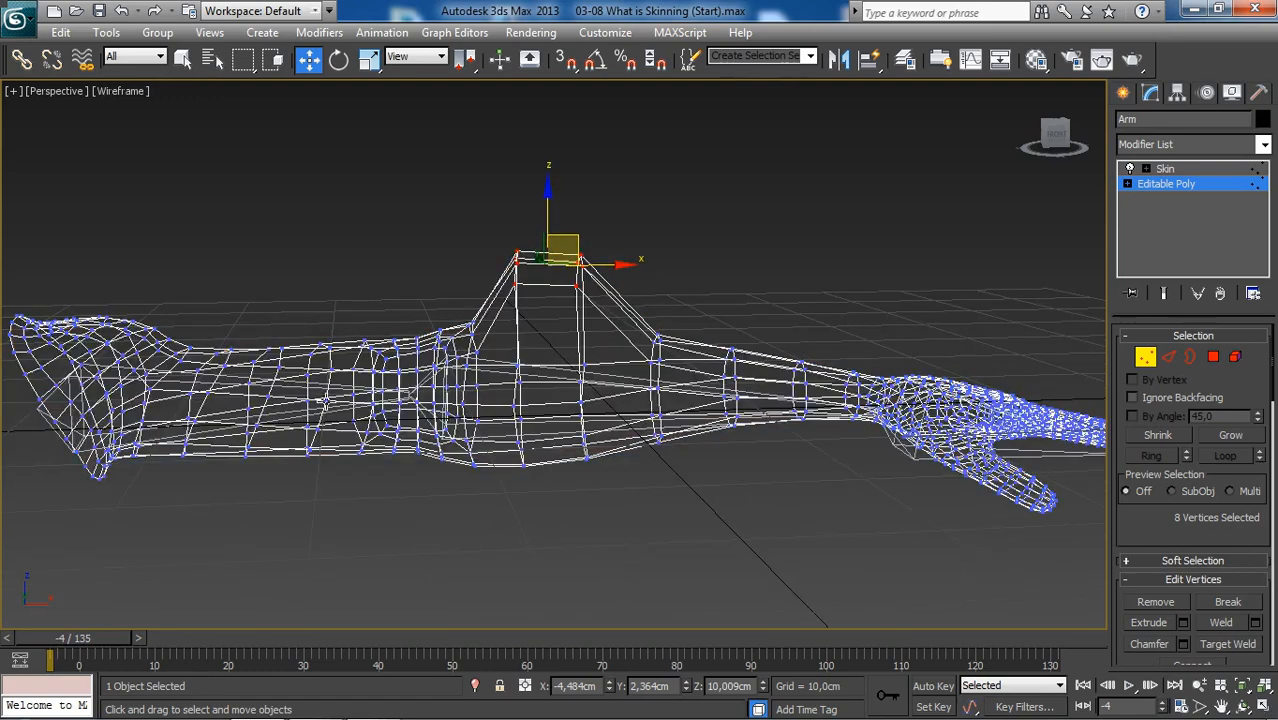
pyautogui.moveTo(666, 304)
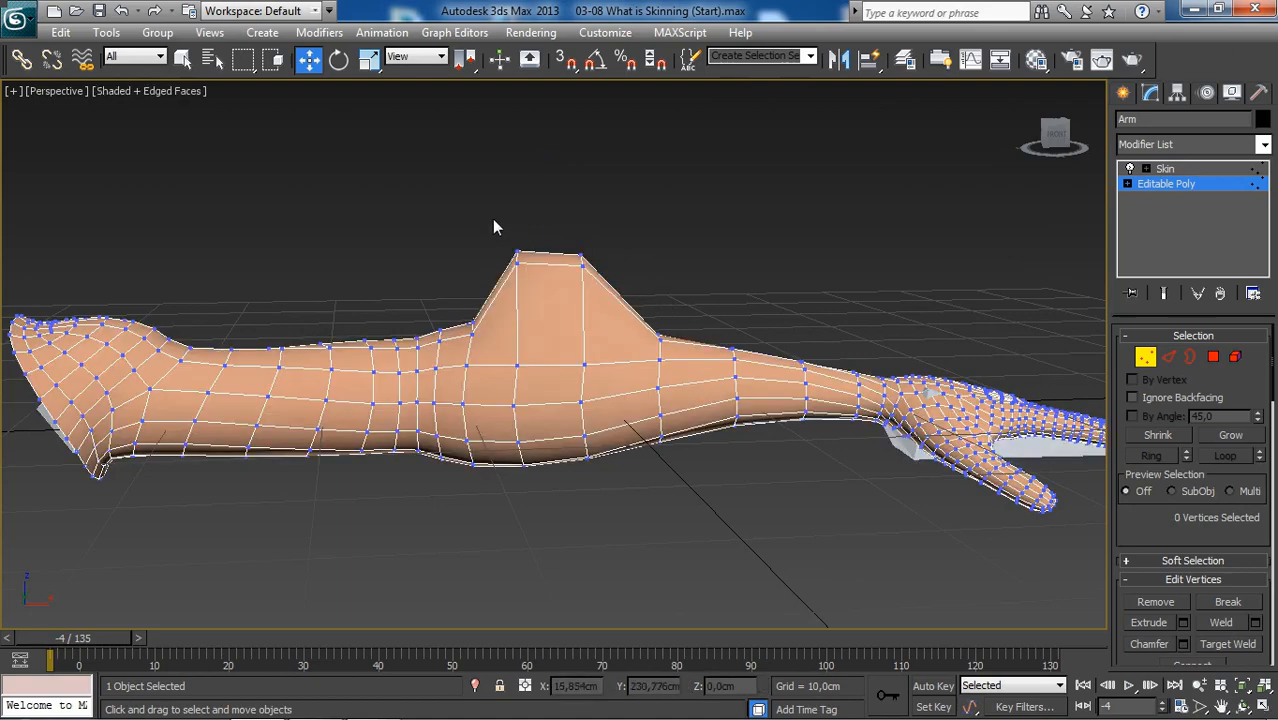
pyautogui.press('F3')
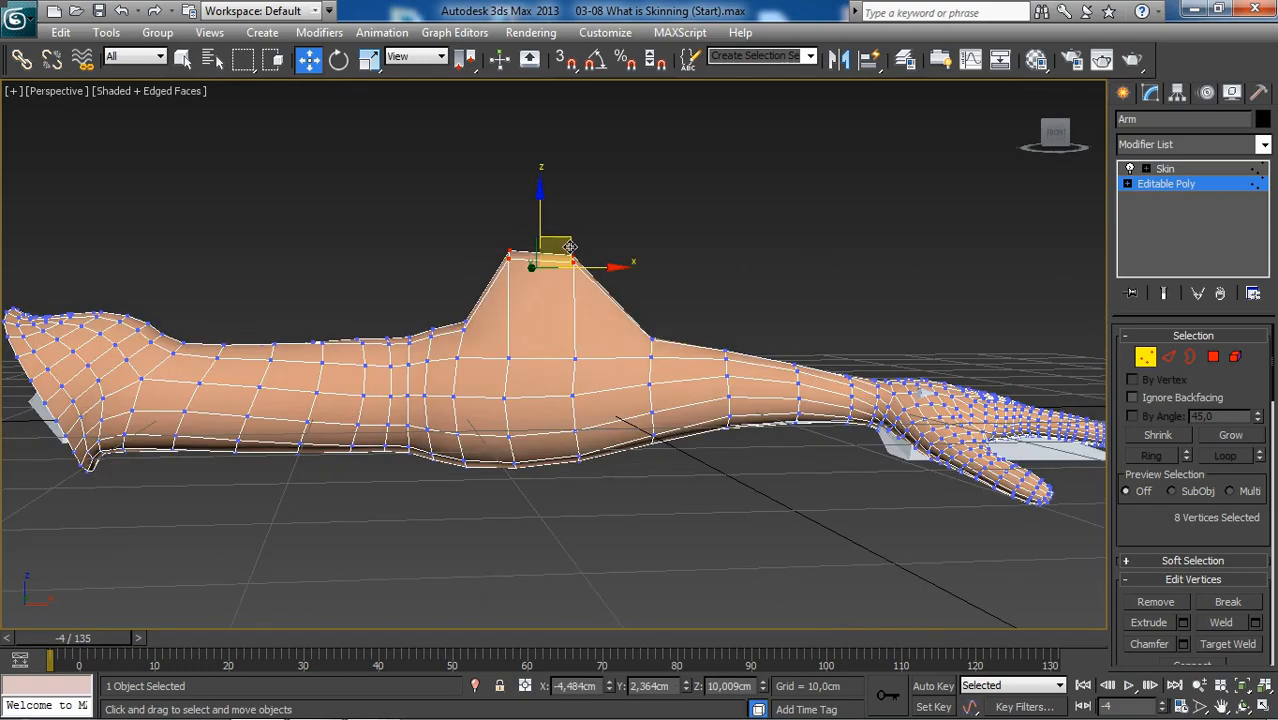
pyautogui.moveTo(568, 247); pyautogui.dragTo(525, 282)
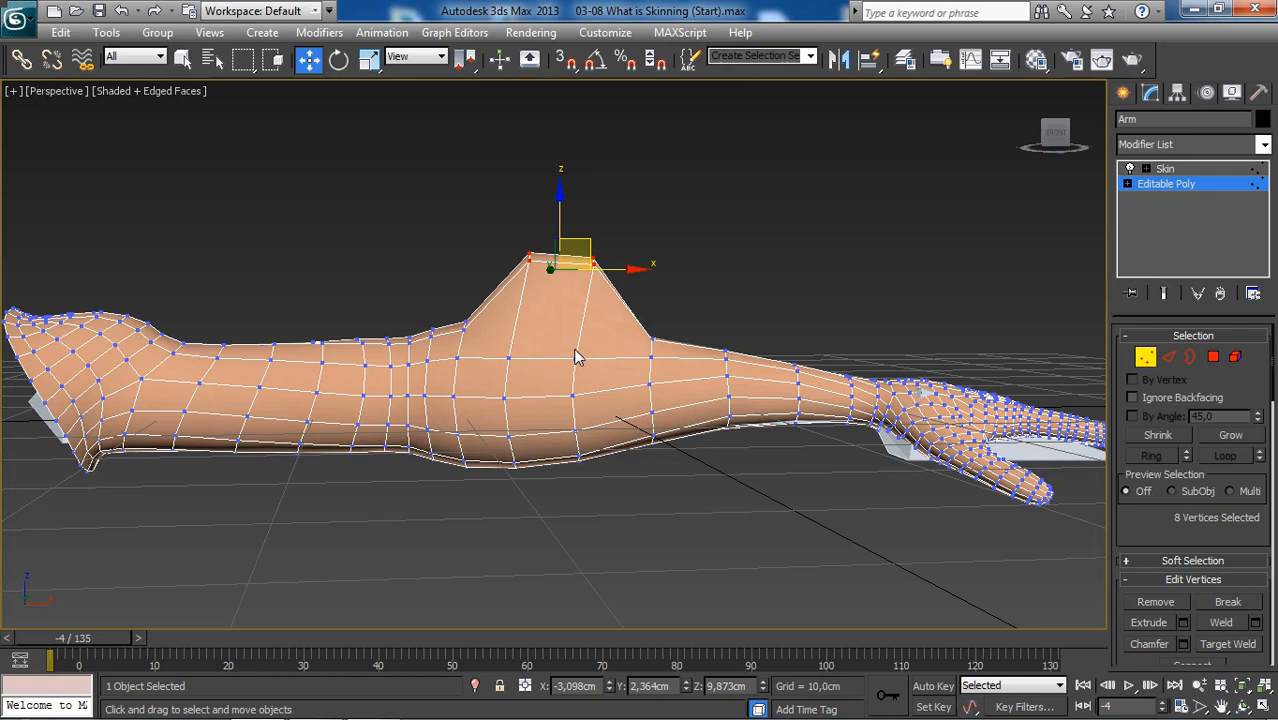
pyautogui.moveTo(1020, 310)
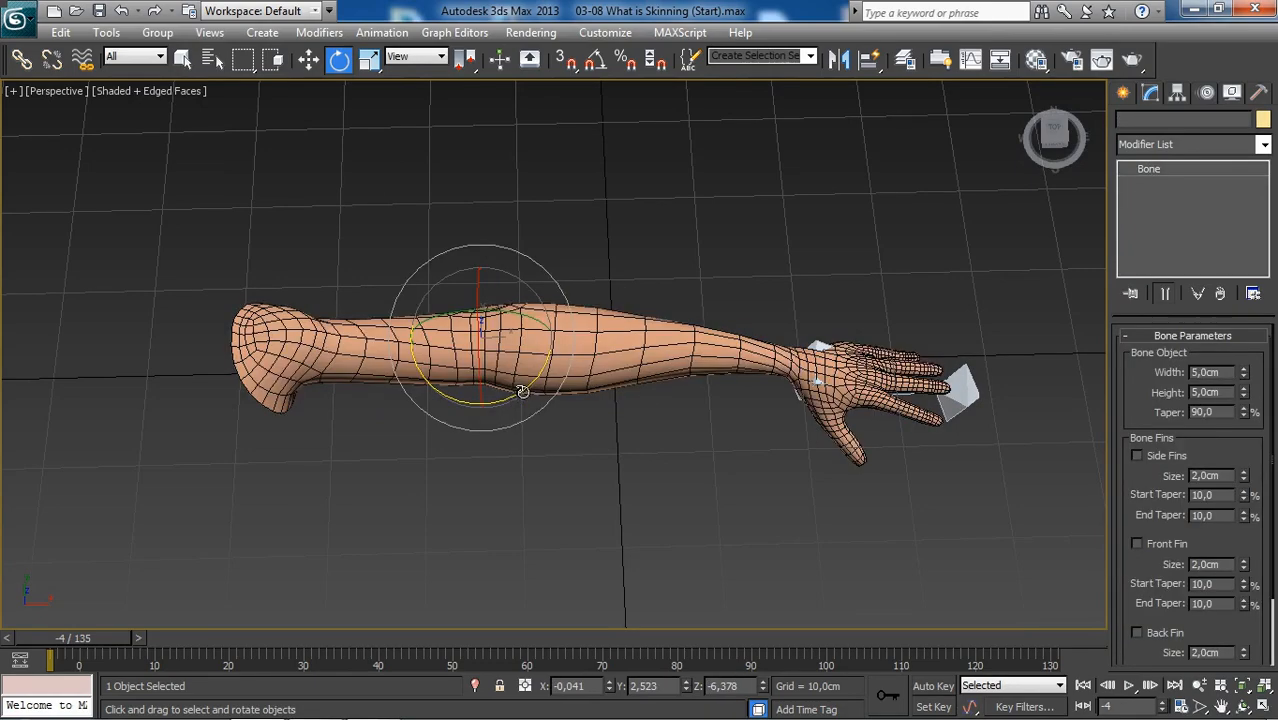
# Step: Rotate Forearm Bone down then up past straight to recheck elbow deformation
pyautogui.moveTo(523, 390); pyautogui.dragTo(508, 403)
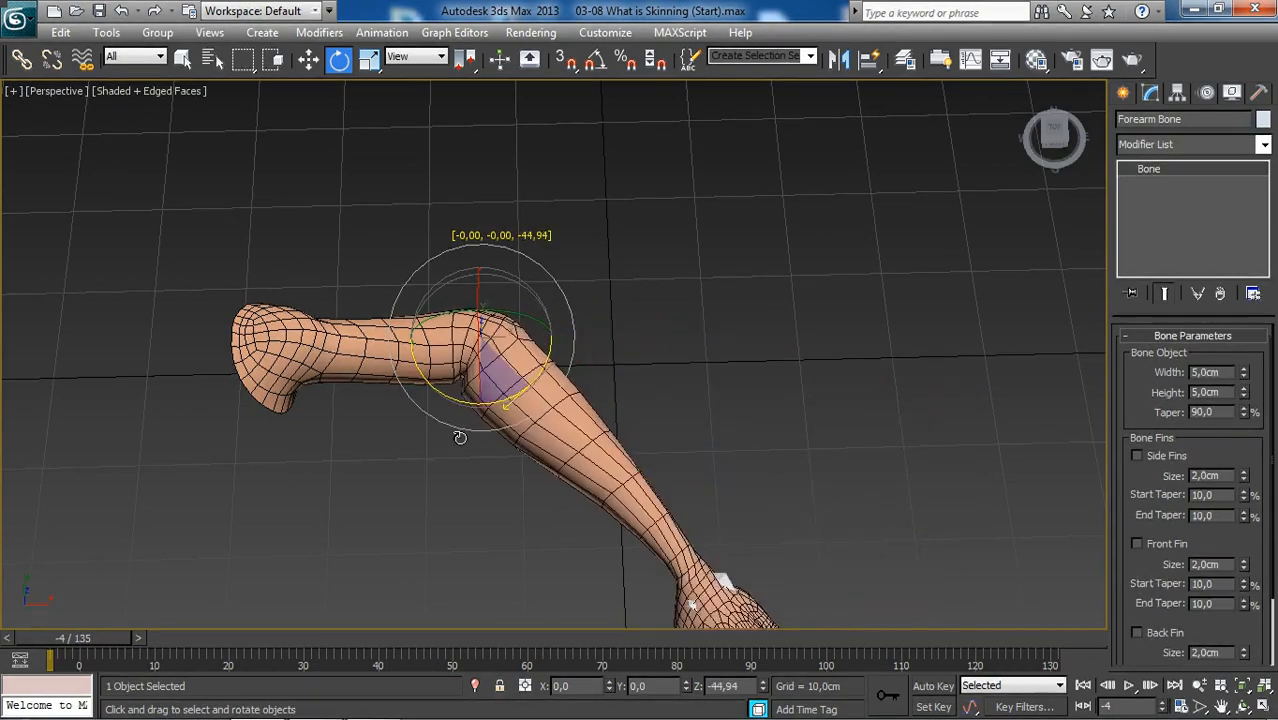
pyautogui.moveTo(460, 437); pyautogui.dragTo(510, 382)
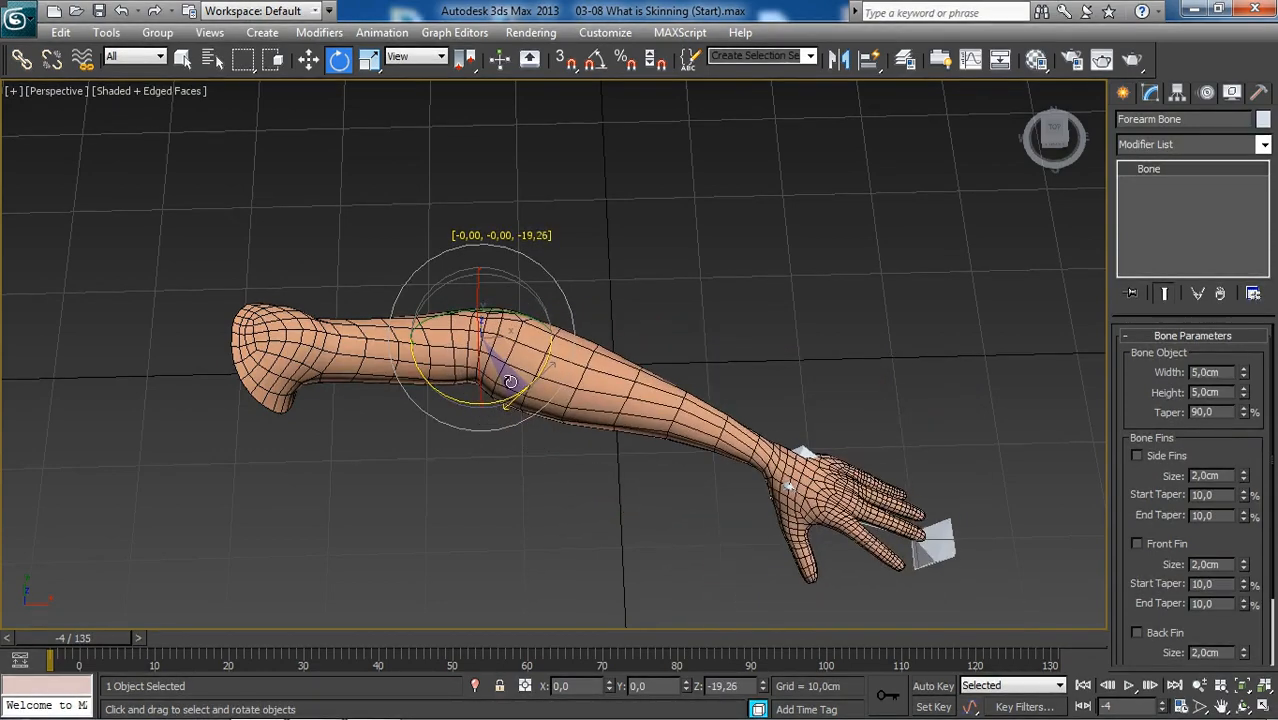
pyautogui.moveTo(510, 383); pyautogui.dragTo(463, 420)
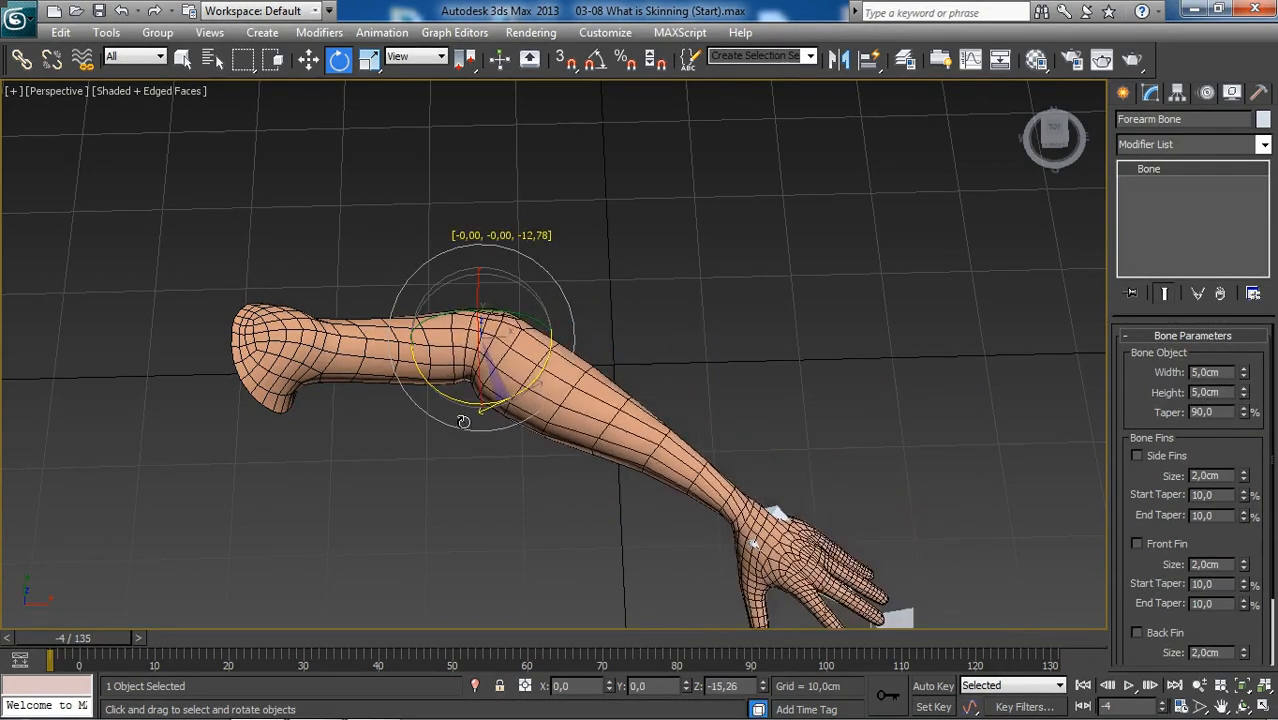
pyautogui.moveTo(463, 420); pyautogui.dragTo(518, 398)
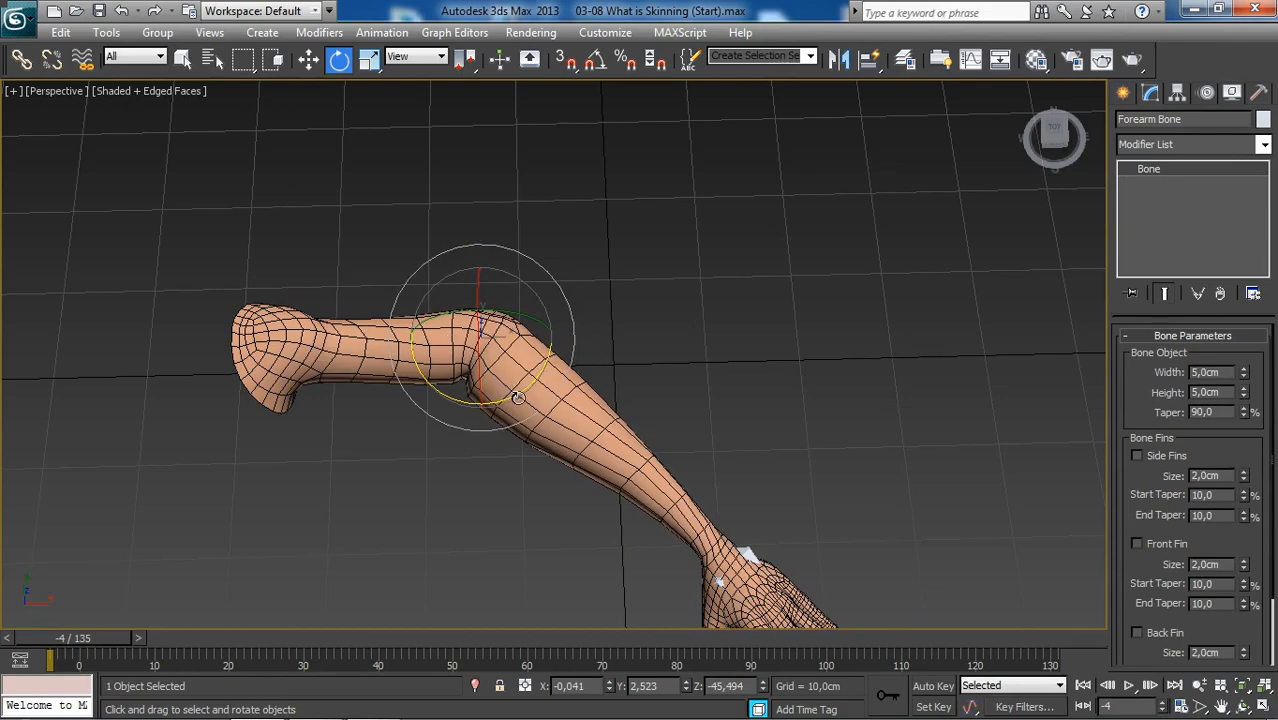
pyautogui.moveTo(518, 398); pyautogui.dragTo(537, 373)
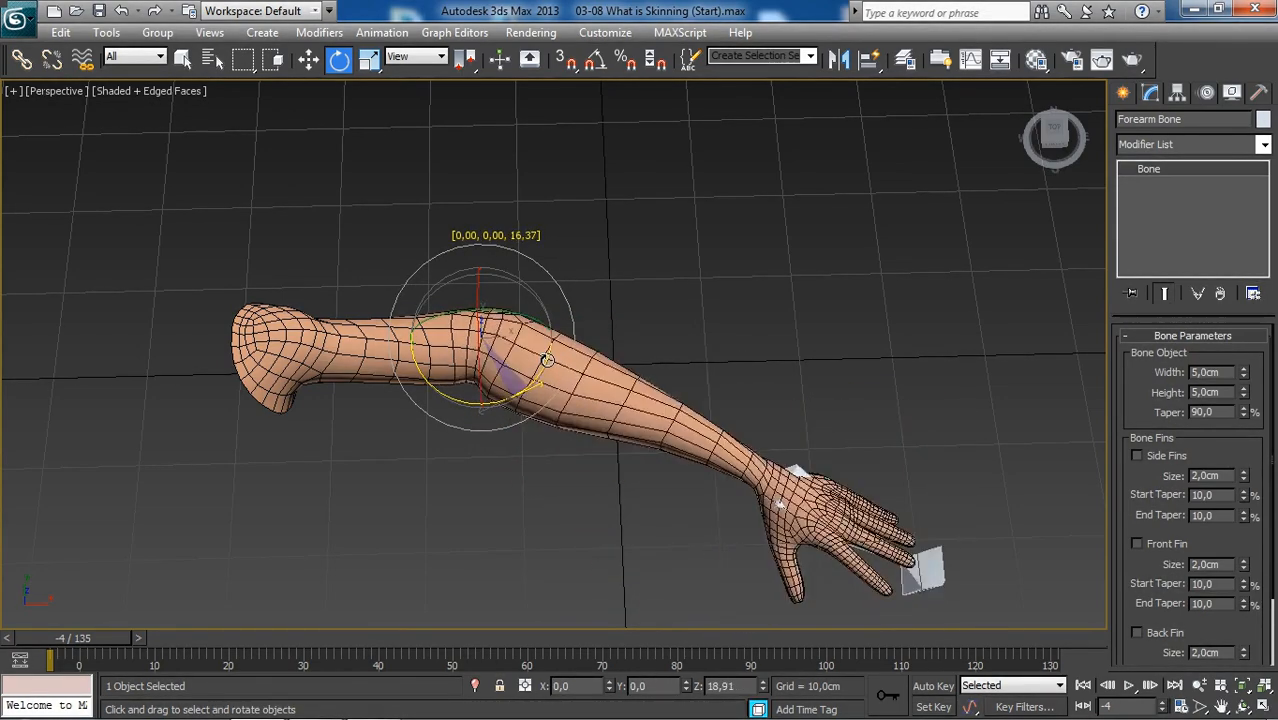
pyautogui.moveTo(547, 360); pyautogui.dragTo(527, 377)
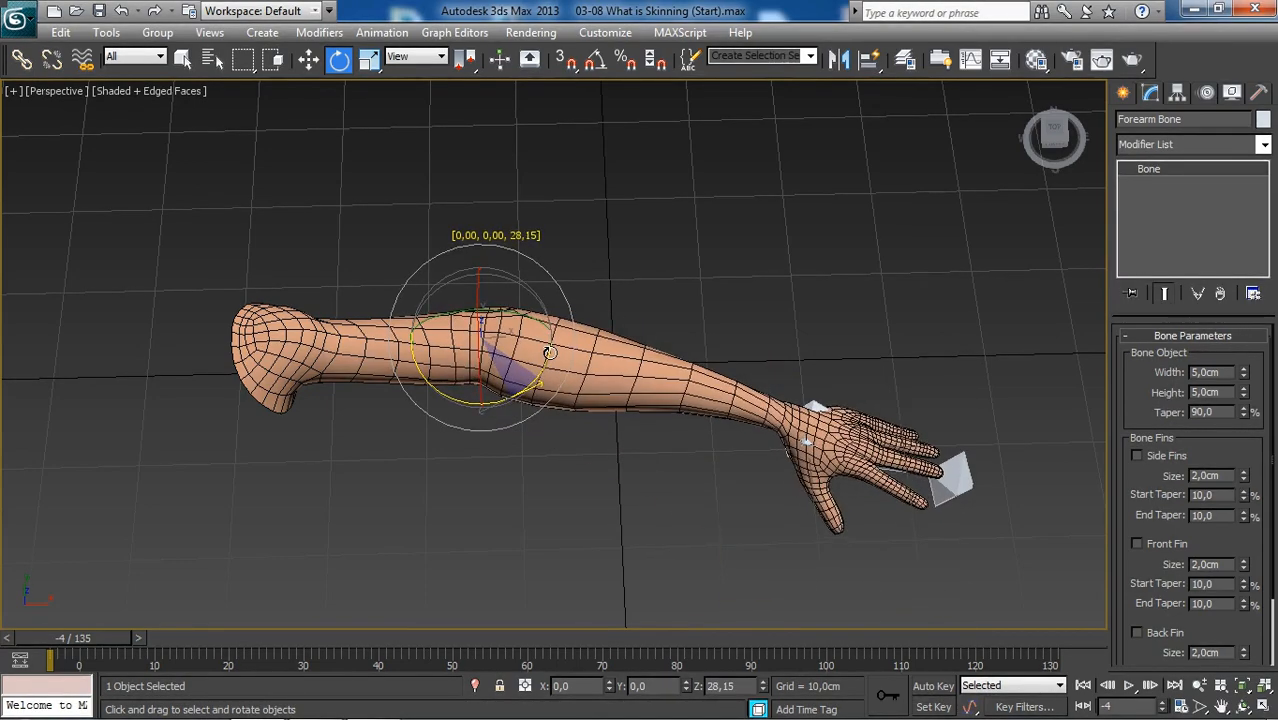
pyautogui.moveTo(548, 352); pyautogui.dragTo(560, 334)
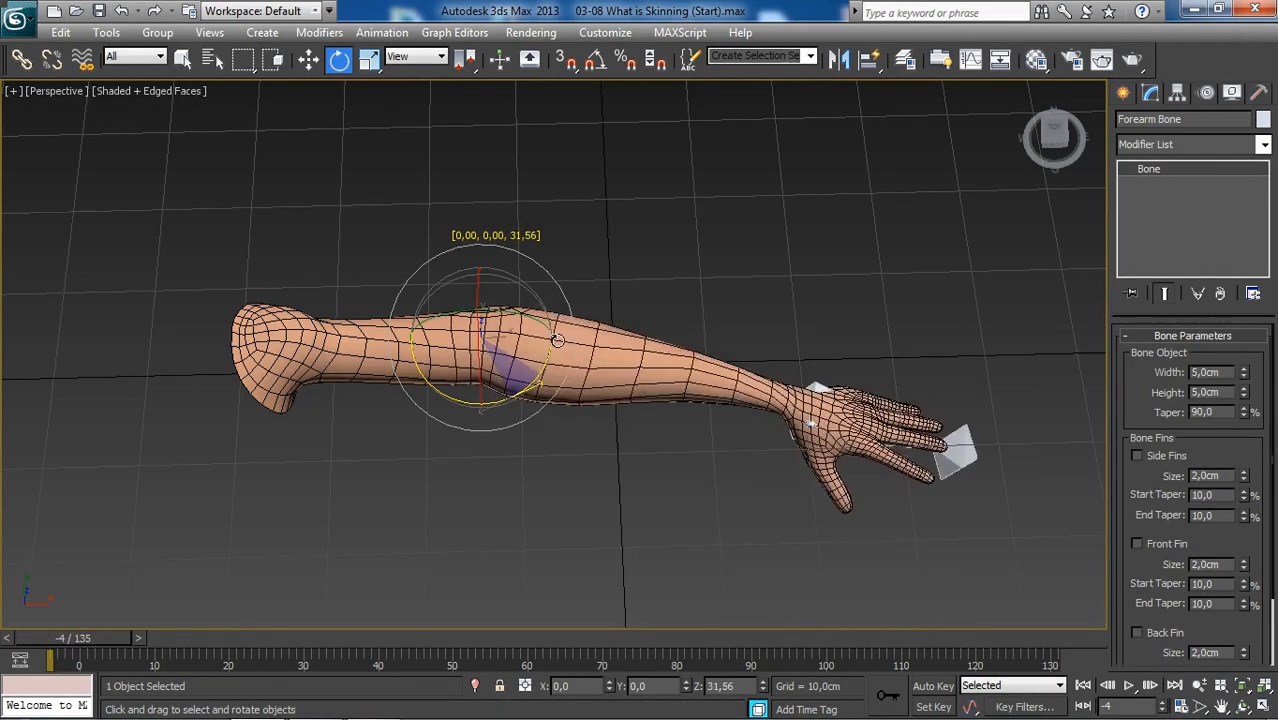
pyautogui.moveTo(558, 341); pyautogui.dragTo(547, 366)
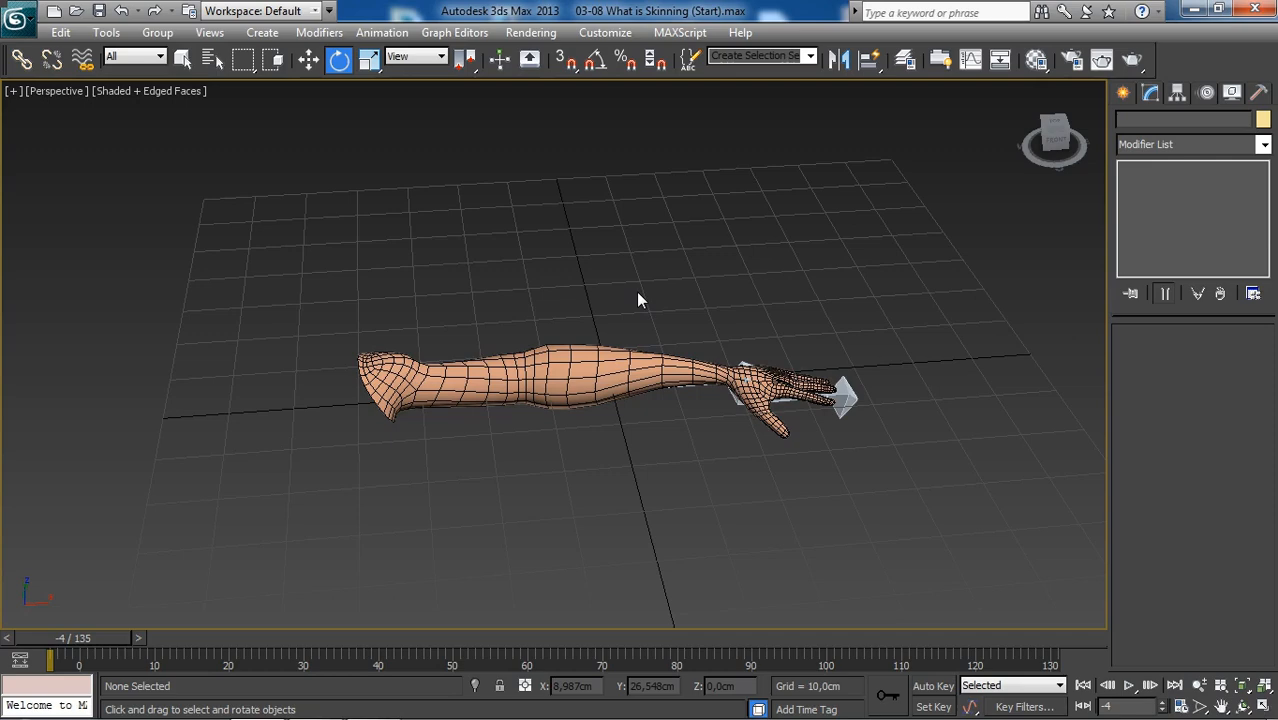
pyautogui.moveTo(640, 300); pyautogui.dragTo(651, 296)
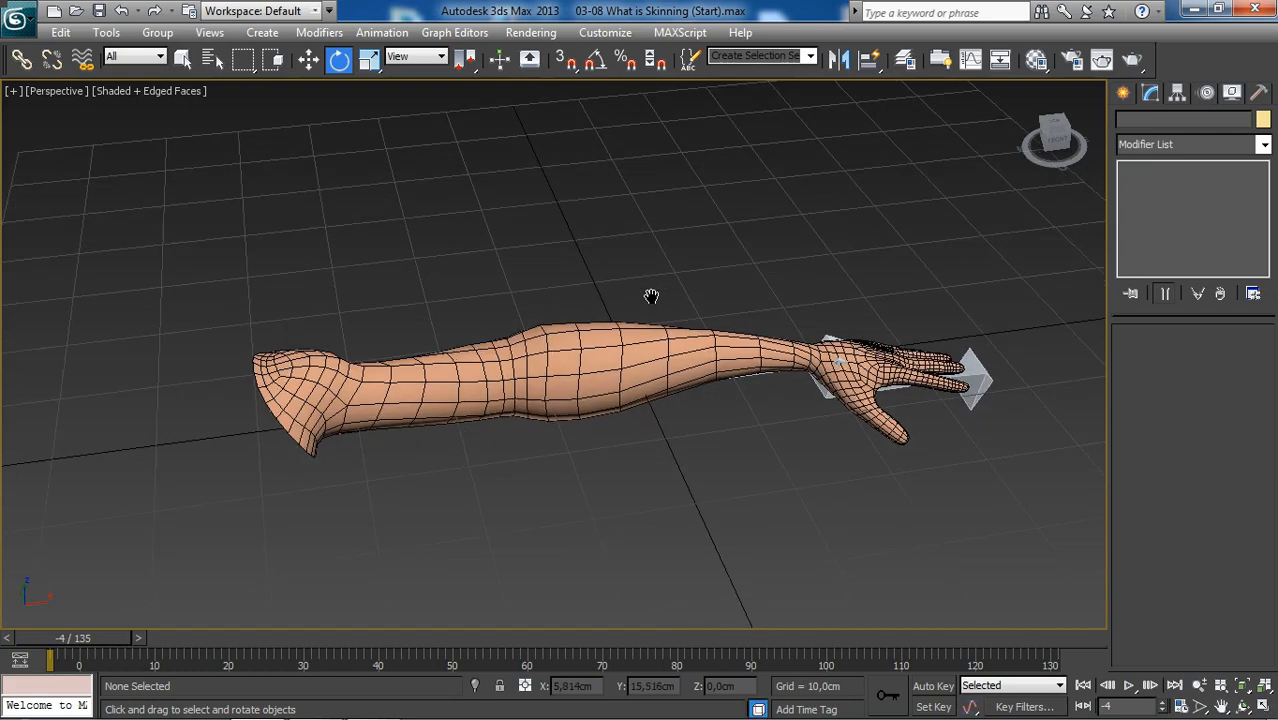